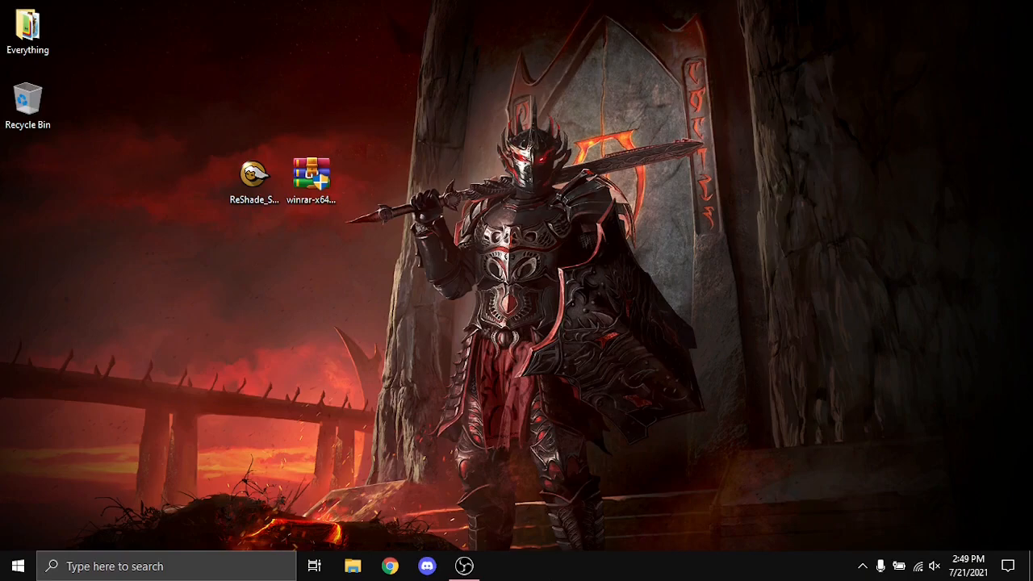
mouse_move(466, 450)
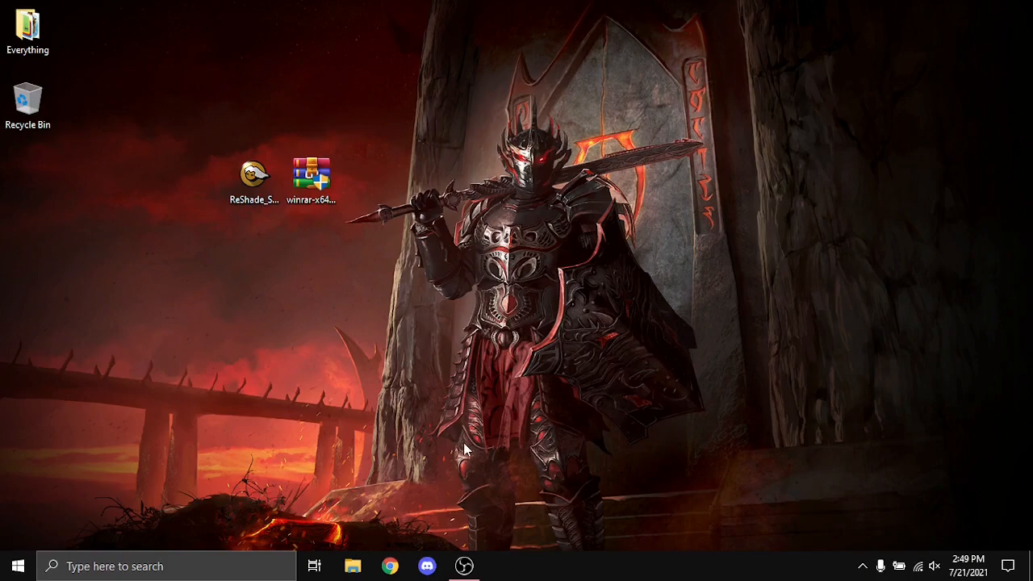
Open This PC, go to C:\Program Files and select the BlueStacks_nxt folder
left_click(253, 174)
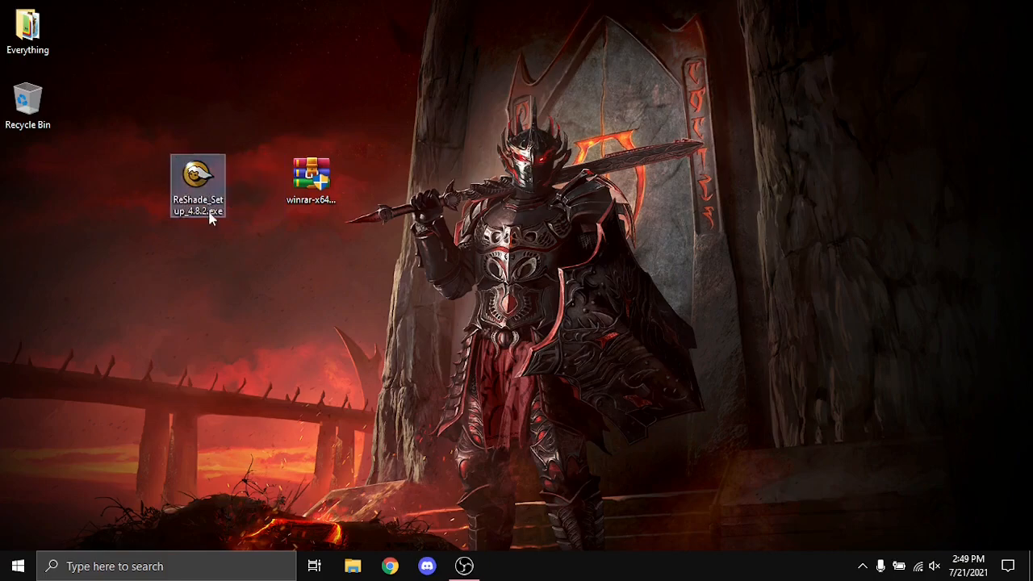
mouse_move(212, 242)
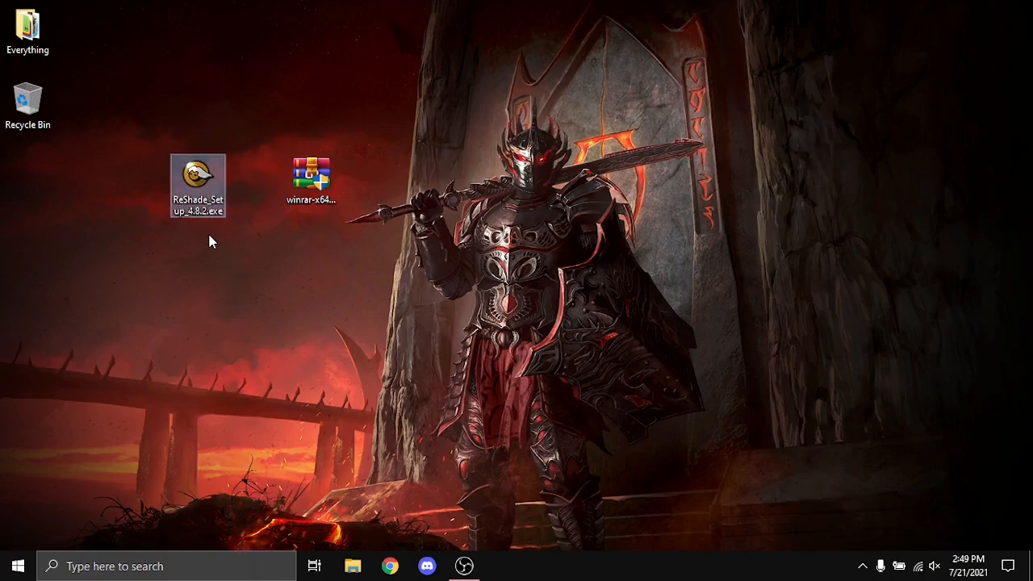
mouse_move(256, 276)
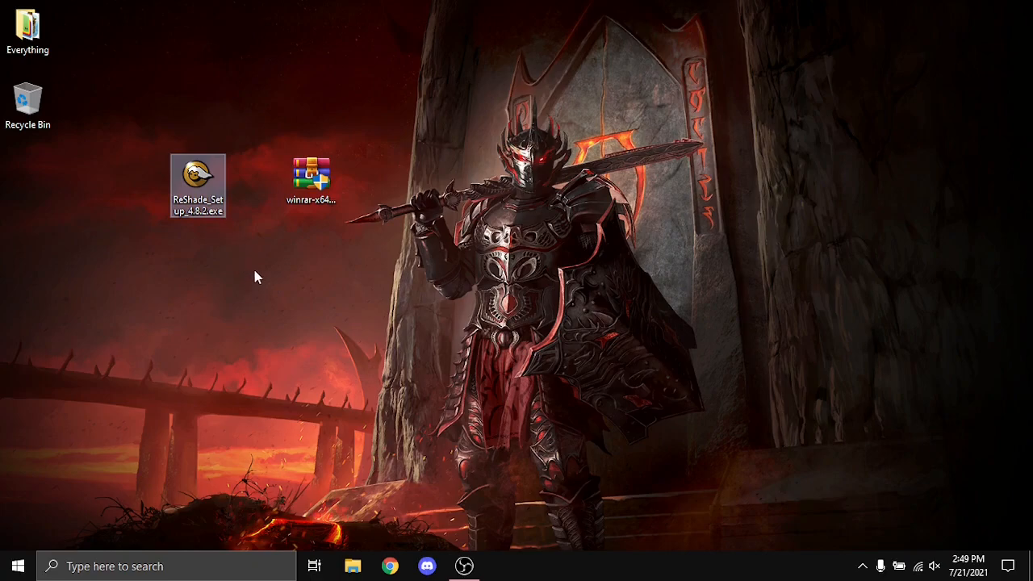
mouse_move(233, 220)
type("pc")
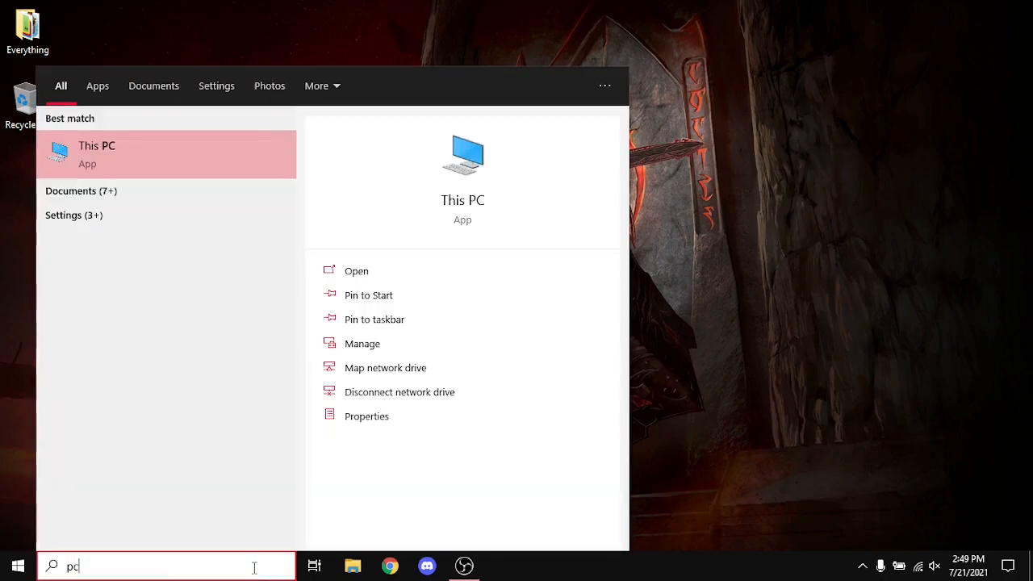
left_click(97, 154)
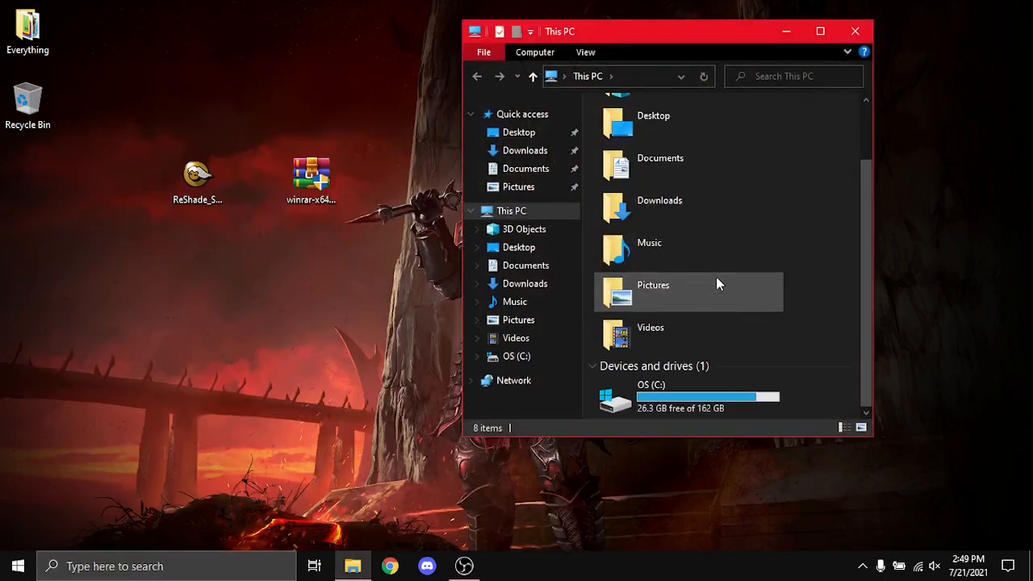
double_click(650, 395)
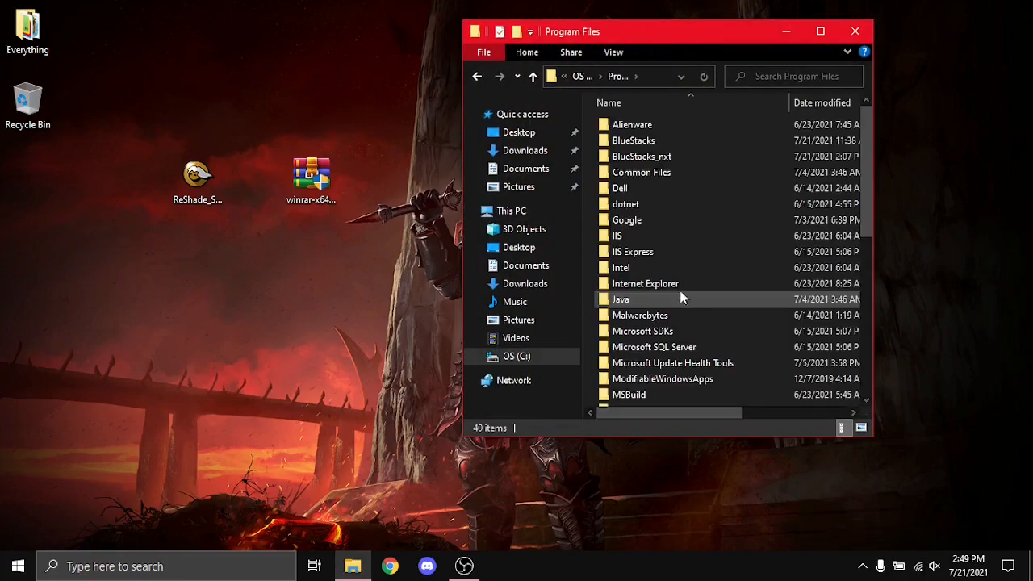
left_click(641, 172)
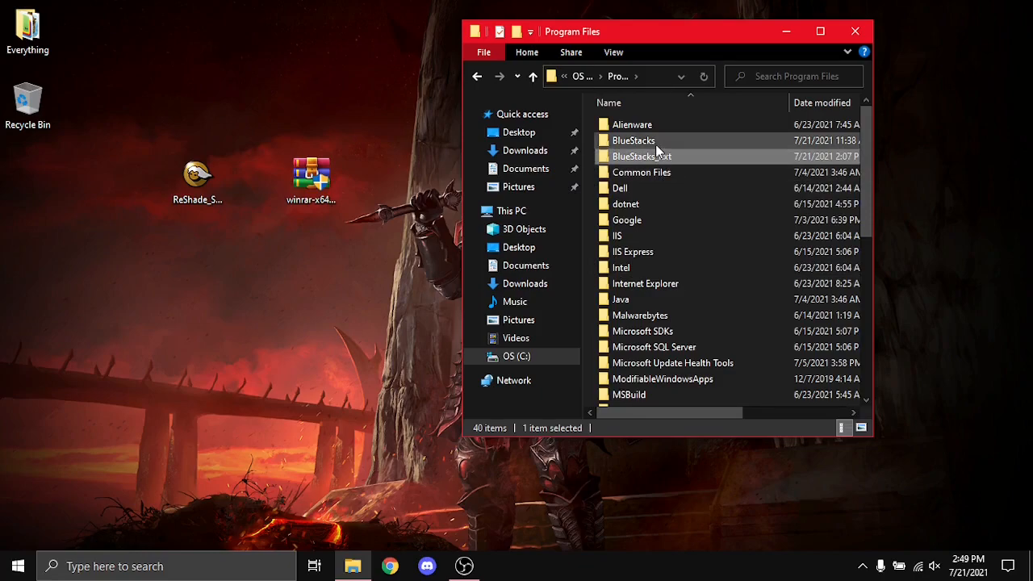
left_click(641, 156)
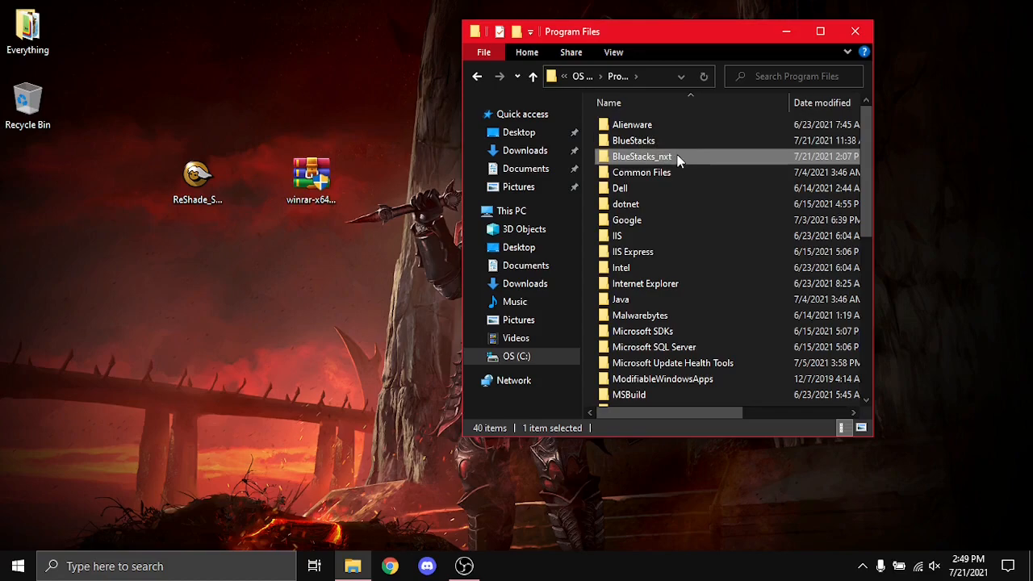
Tick Allow Write for Users in BlueStacks_nxt's Security permissions and confirm with OK
right_click(642, 156)
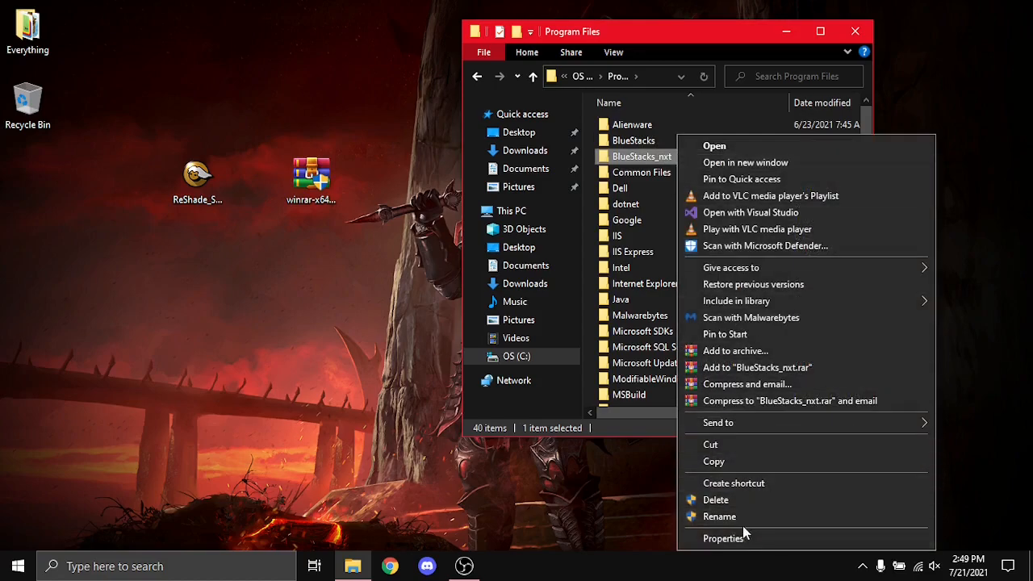
left_click(723, 538)
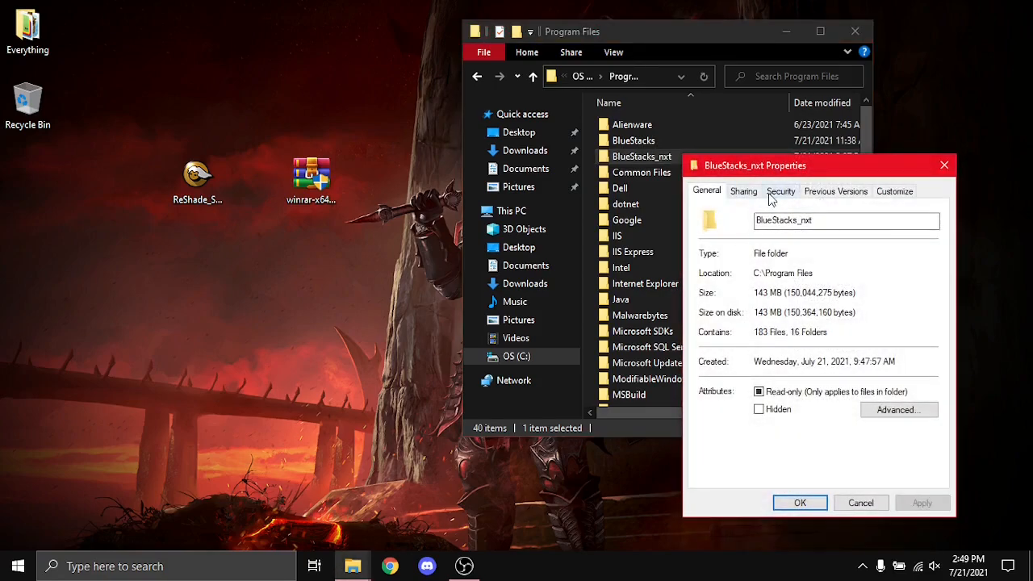
left_click(780, 192)
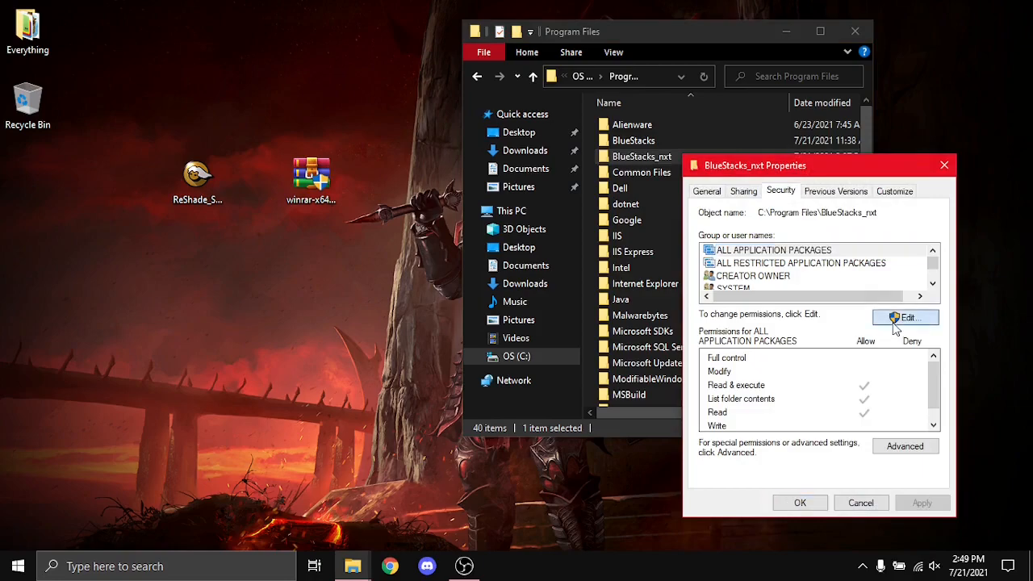
left_click(905, 317)
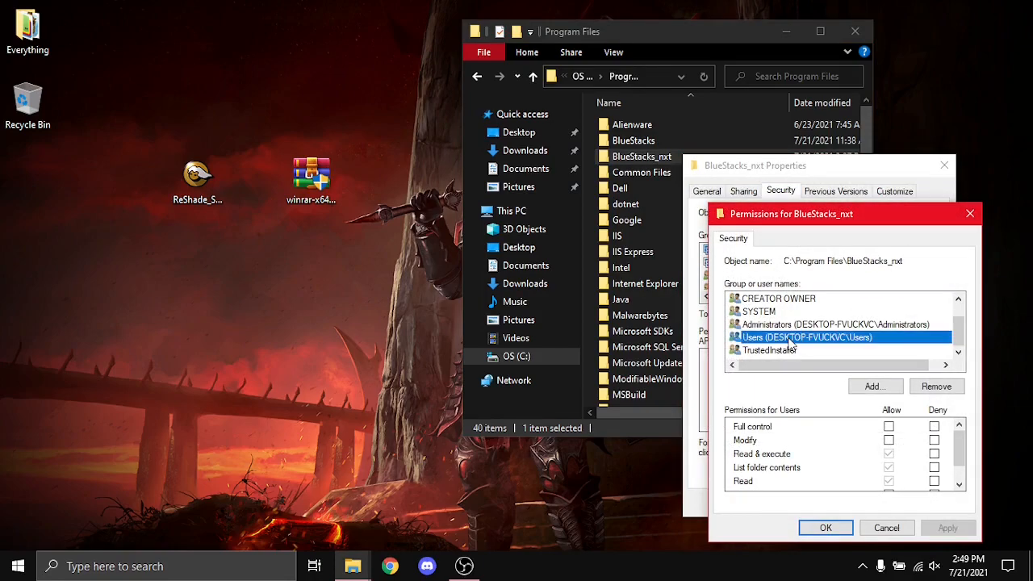
scroll("down", 3)
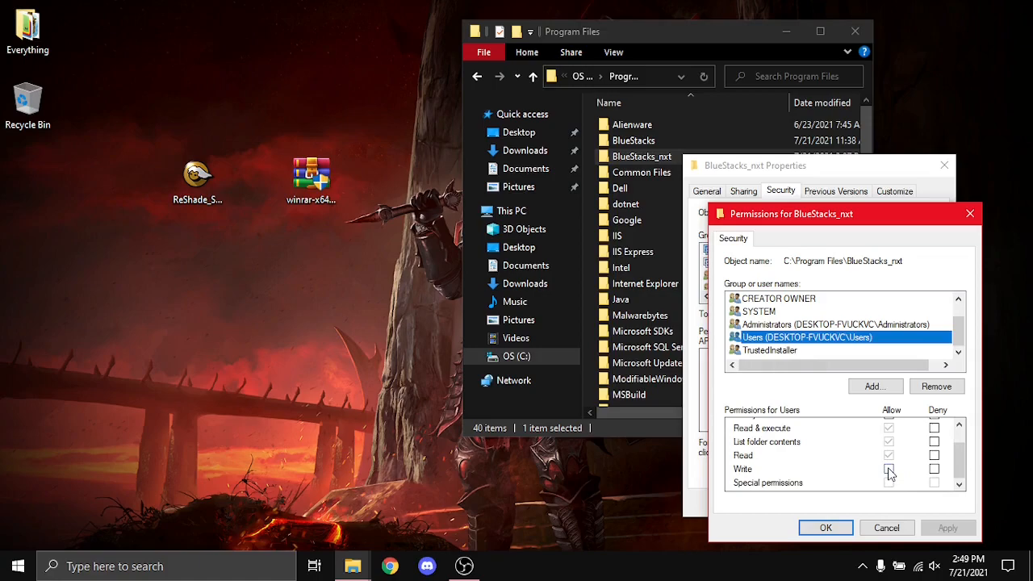
left_click(888, 469)
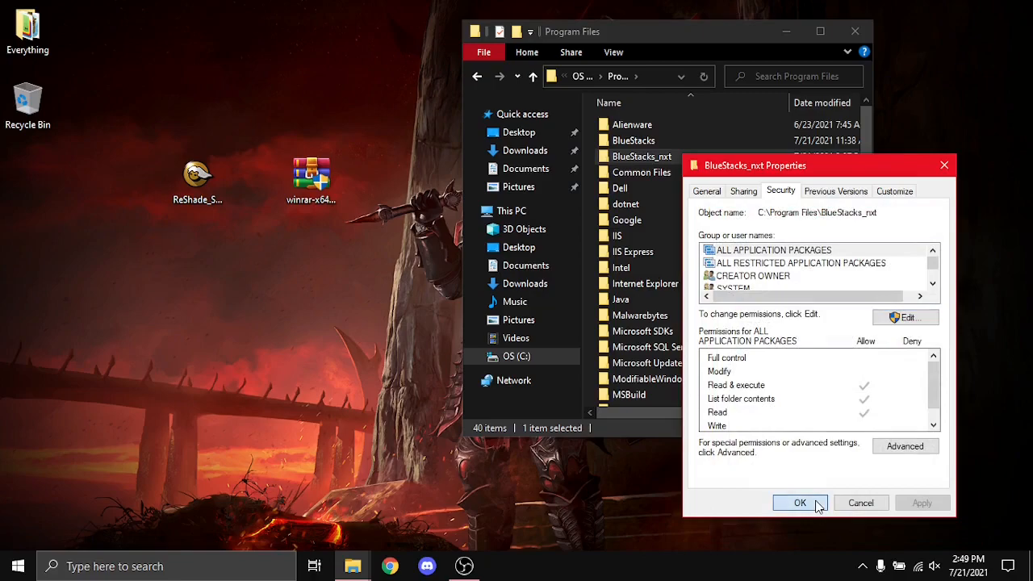
left_click(800, 502)
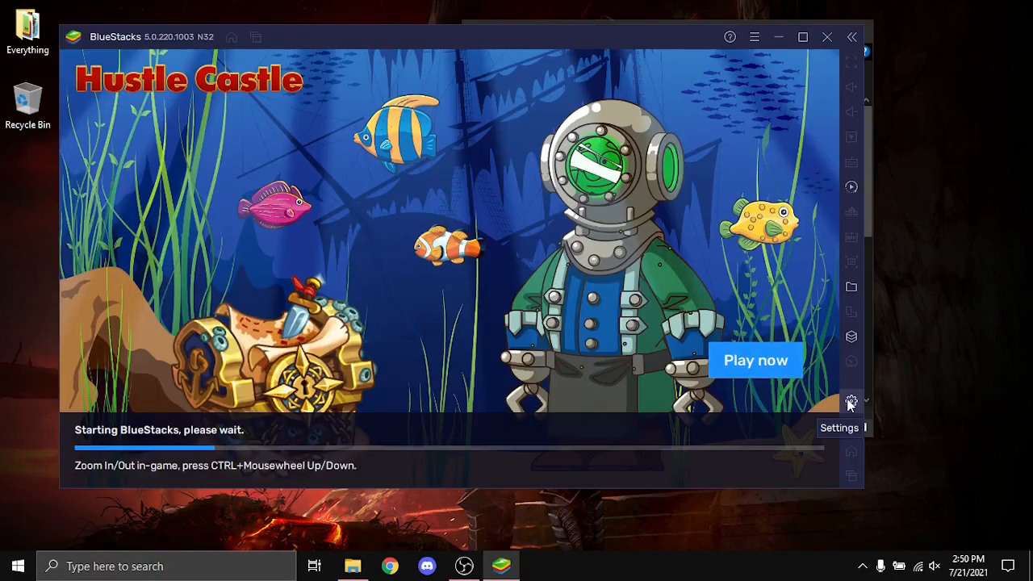
Verify BlueStacks Graphics settings use OpenGL, close Settings, and confirm exiting BlueStacks
left_click(850, 400)
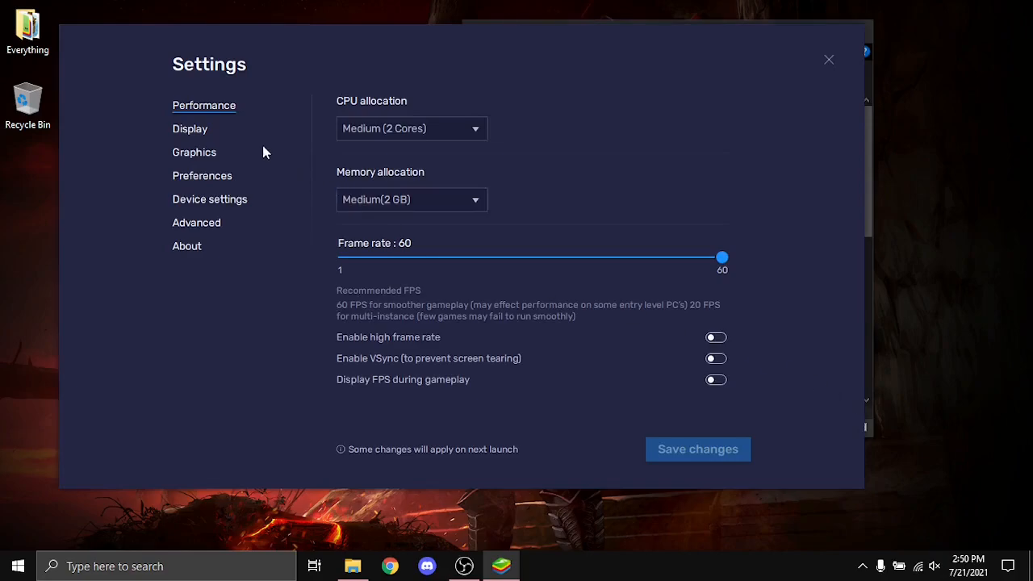
mouse_move(212, 139)
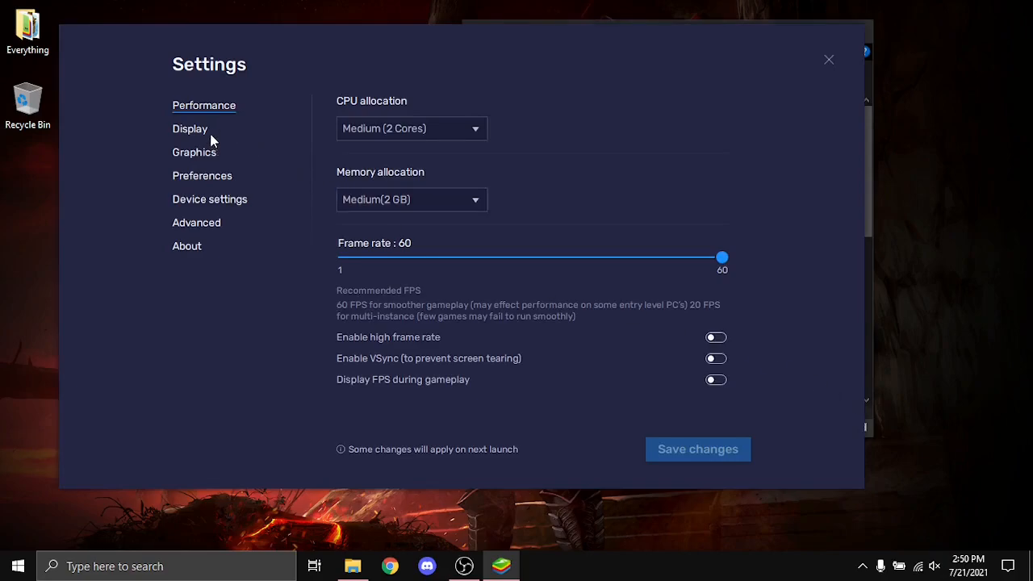
left_click(194, 152)
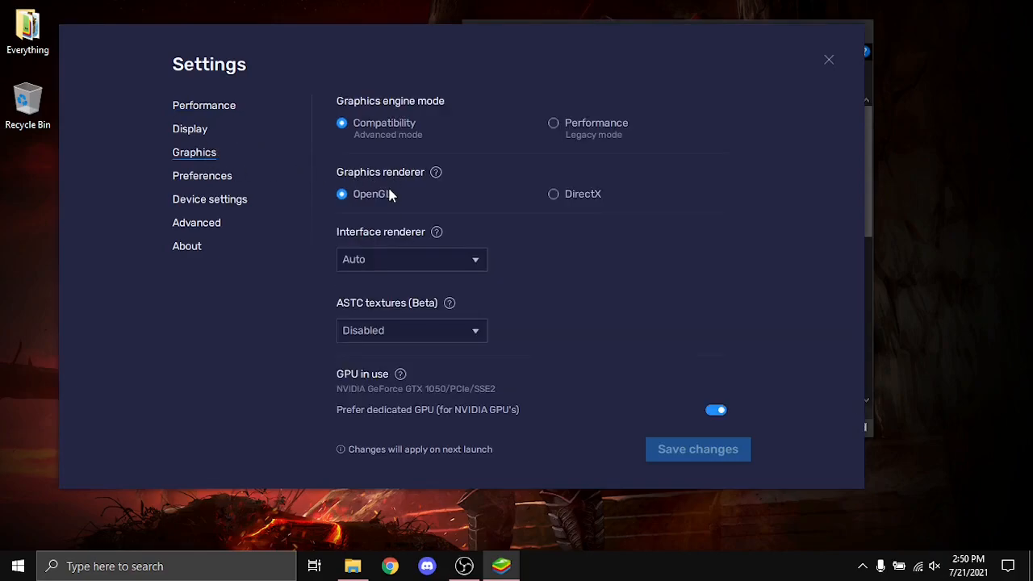
mouse_move(379, 204)
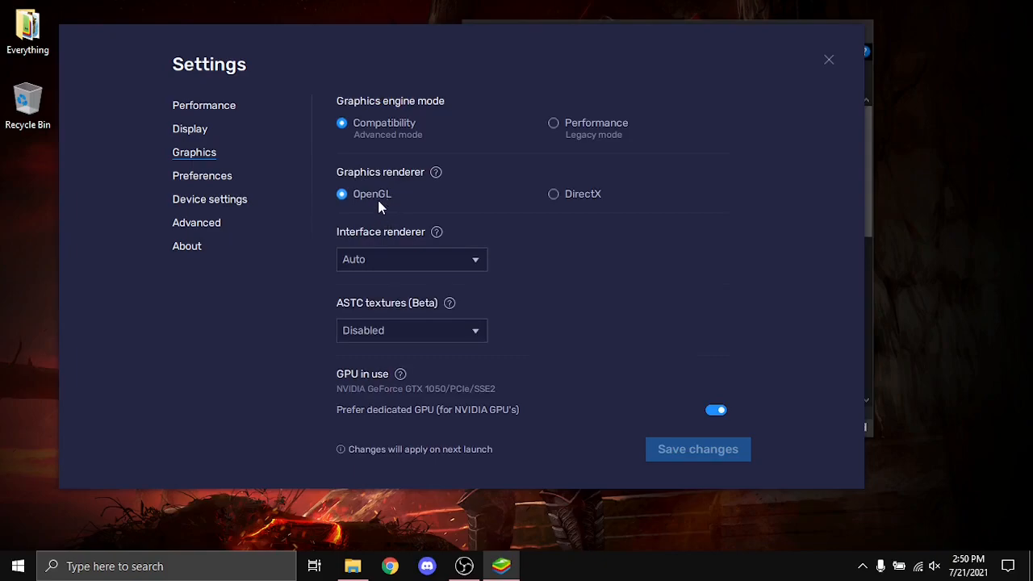
mouse_move(379, 136)
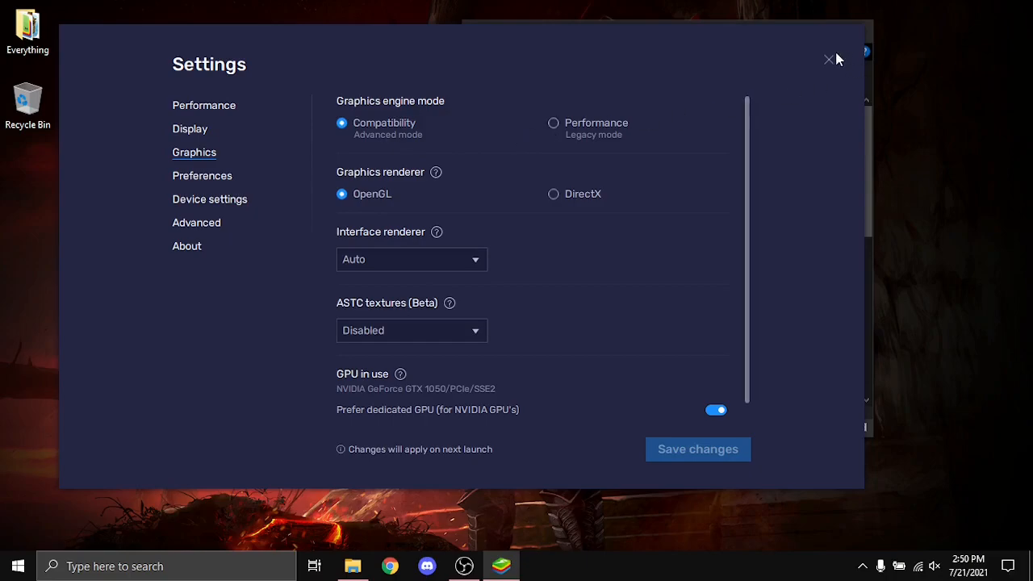
left_click(828, 60)
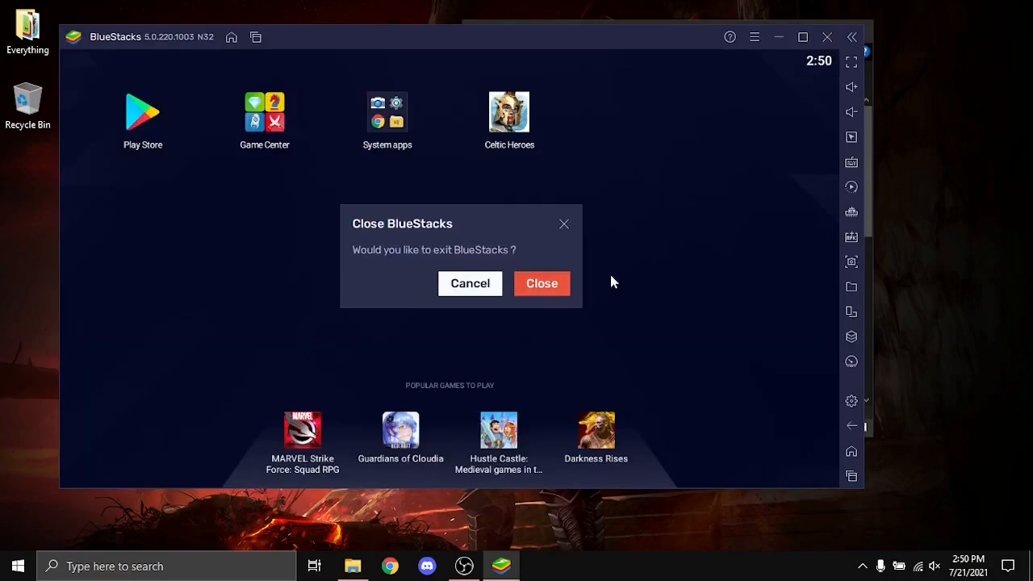
left_click(541, 283)
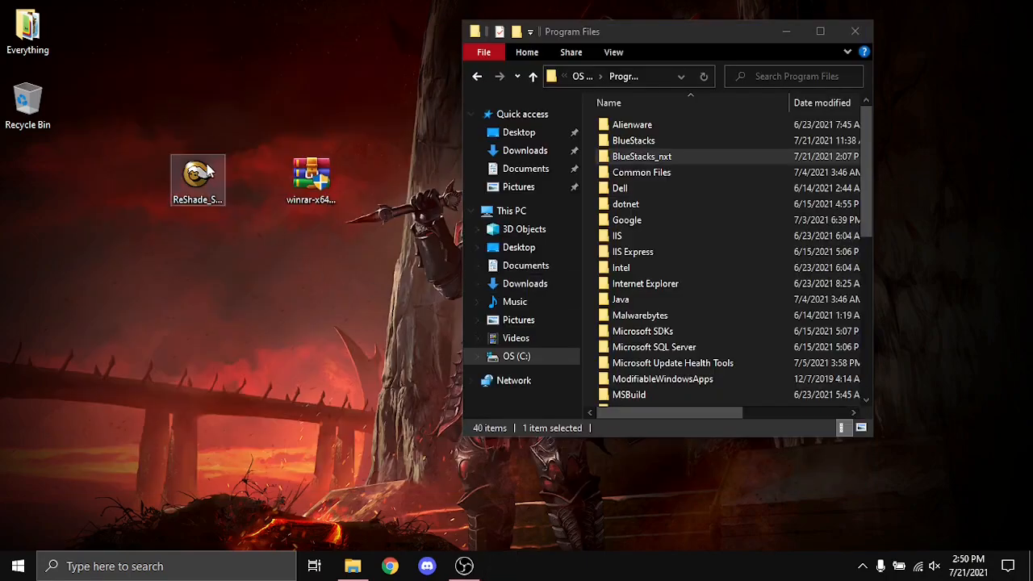
Launch ReShade Setup, browse for a game, and navigate to Program Files\BlueStacks_nxt
double_click(197, 180)
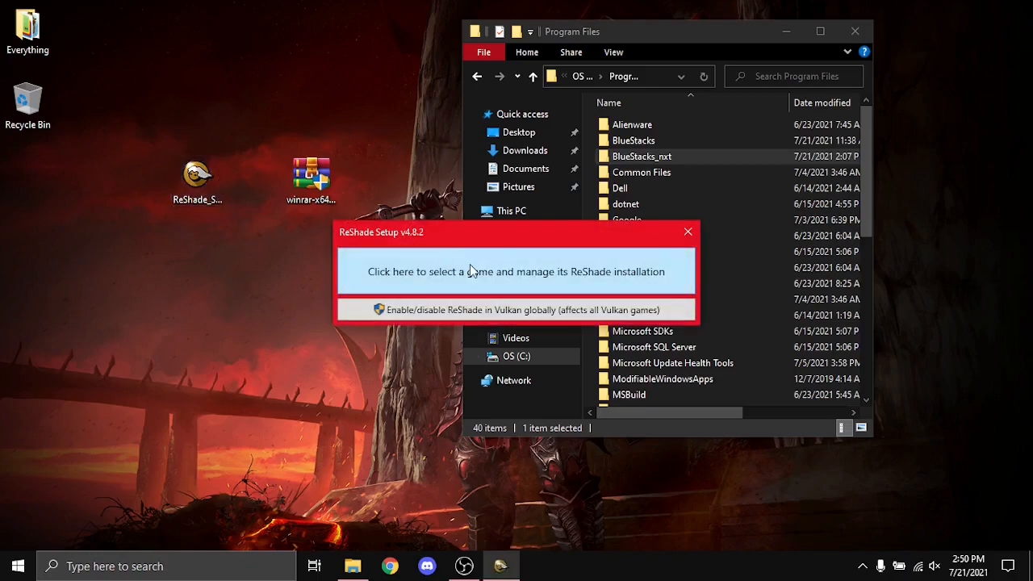
left_click(515, 271)
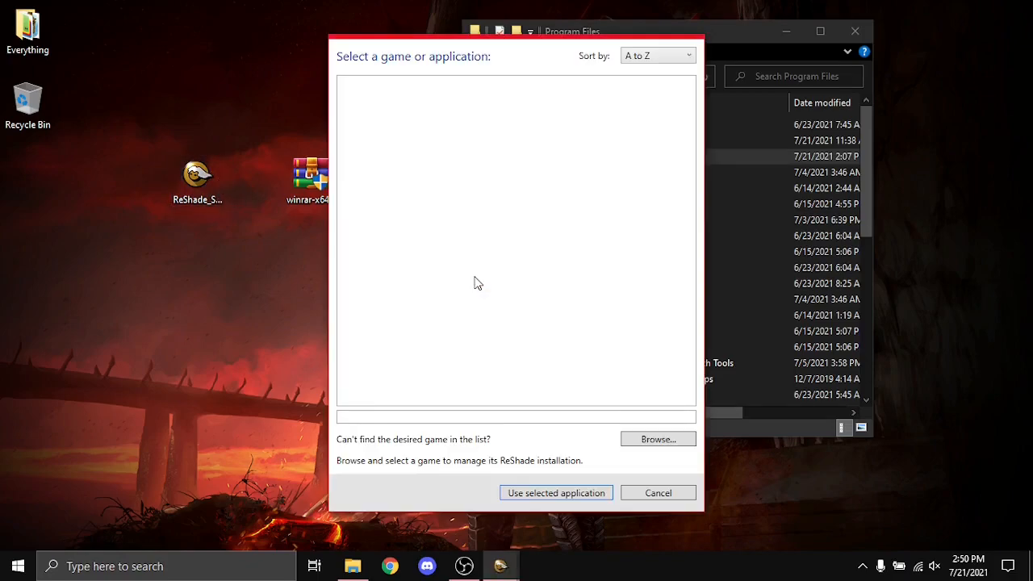
left_click(658, 439)
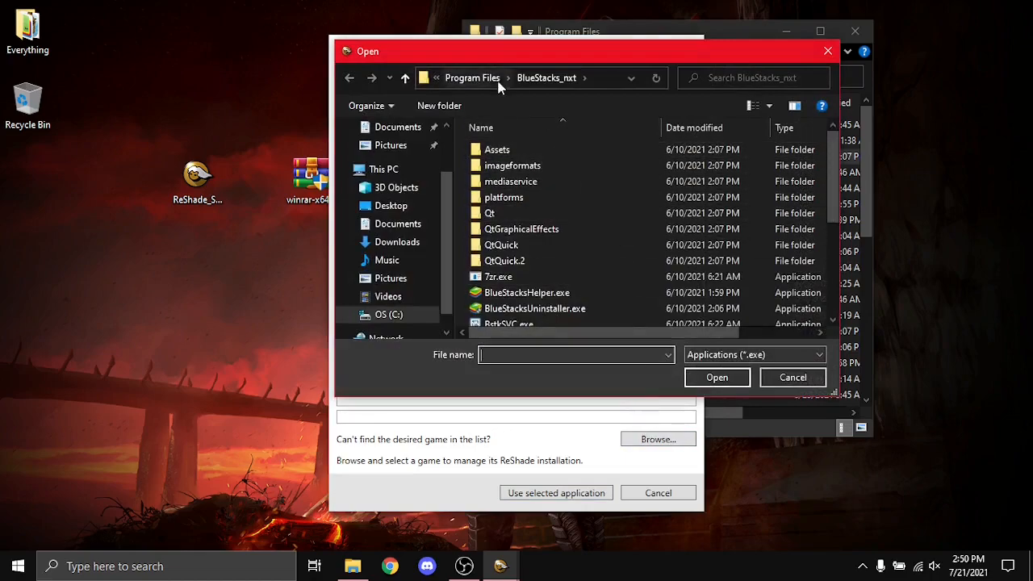
left_click(383, 169)
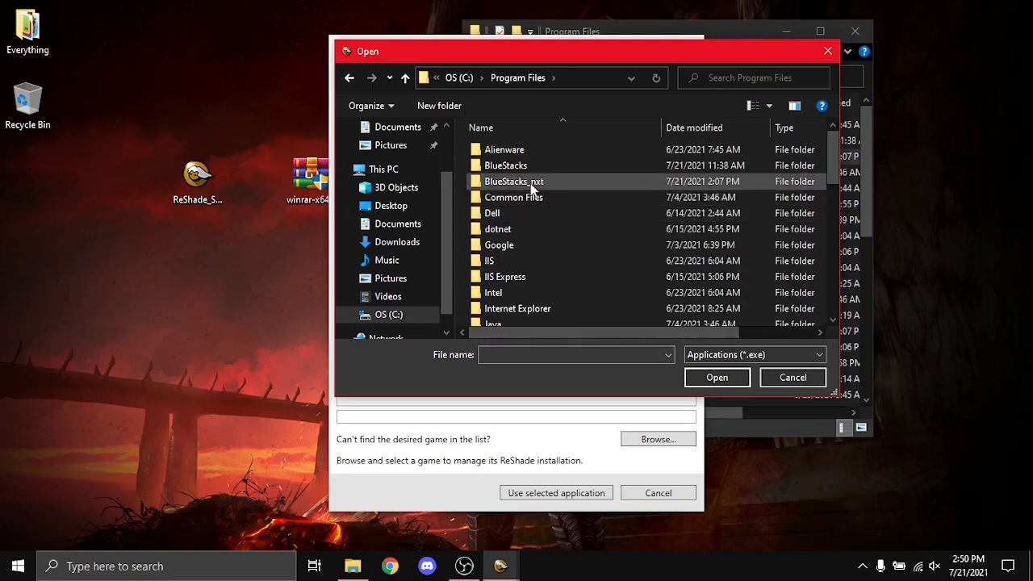
double_click(514, 181)
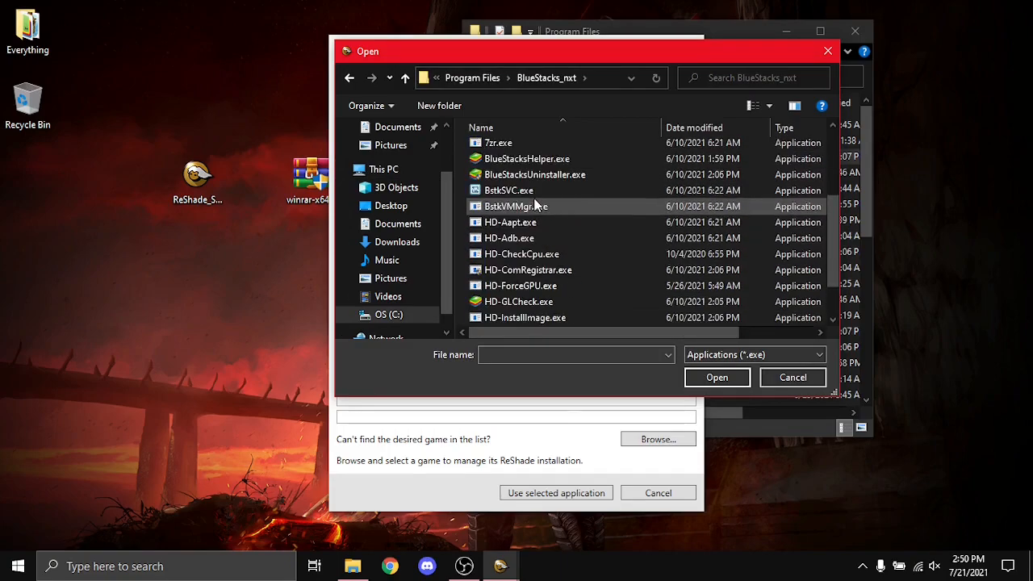
scroll("down", 3)
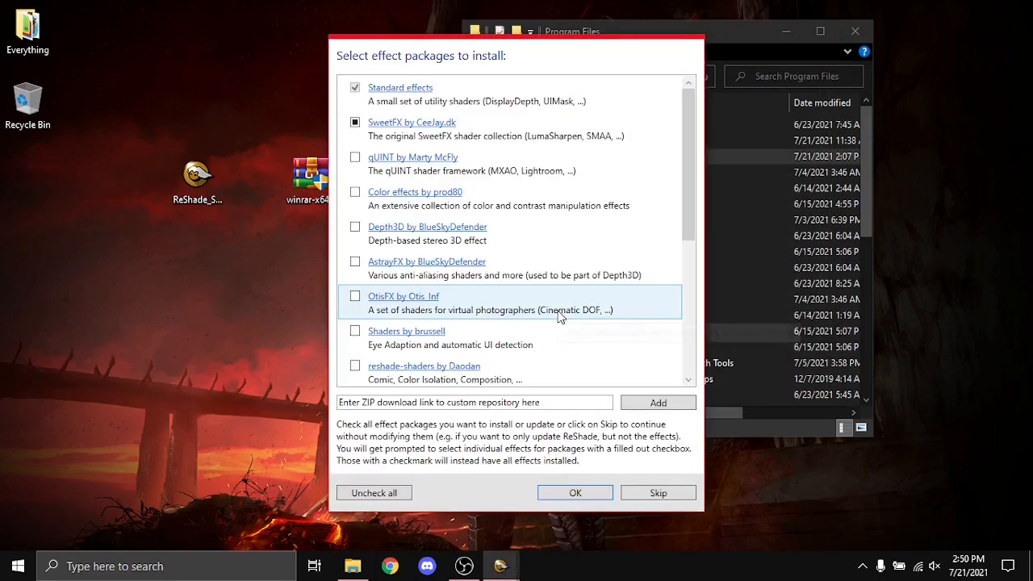
Install the checked effect packages and close the 'ReShade Setup was successful!' window
scroll("down", 3)
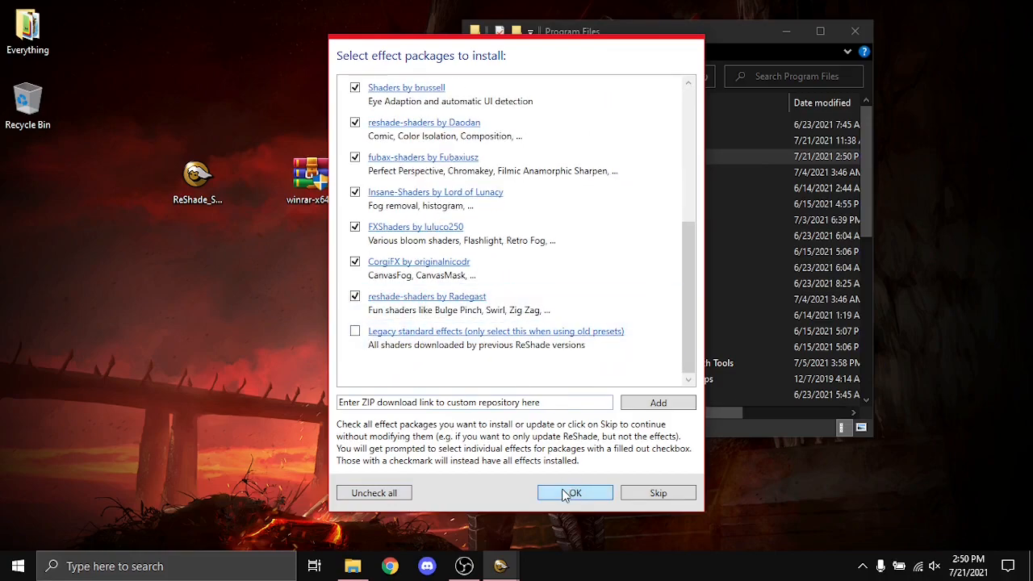
left_click(574, 492)
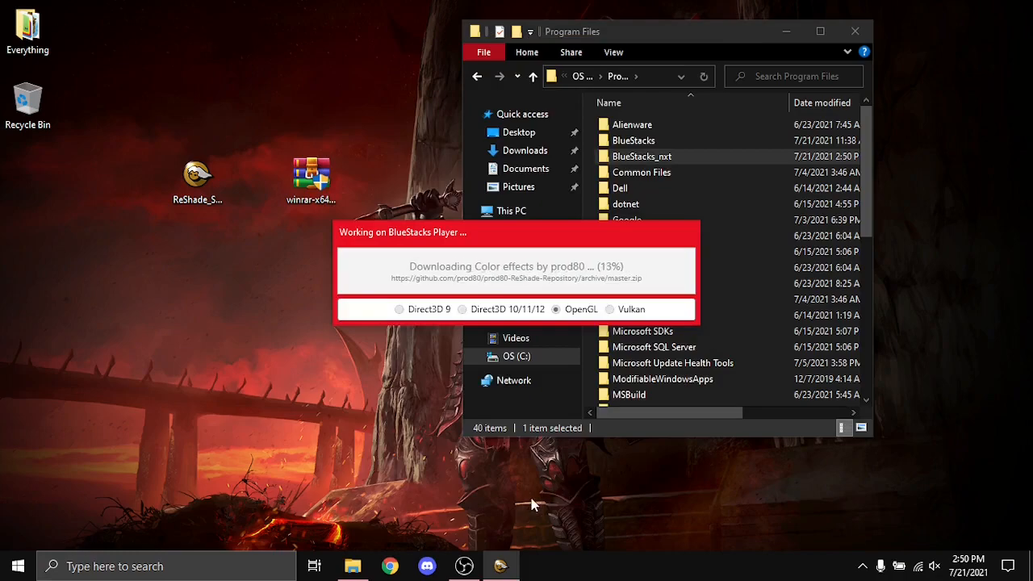
mouse_move(524, 469)
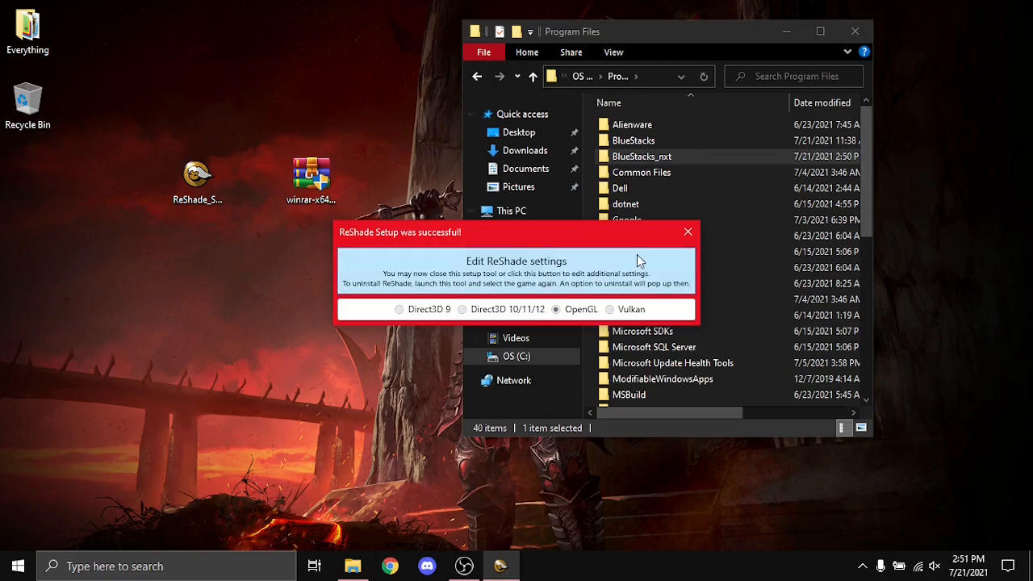
mouse_move(687, 234)
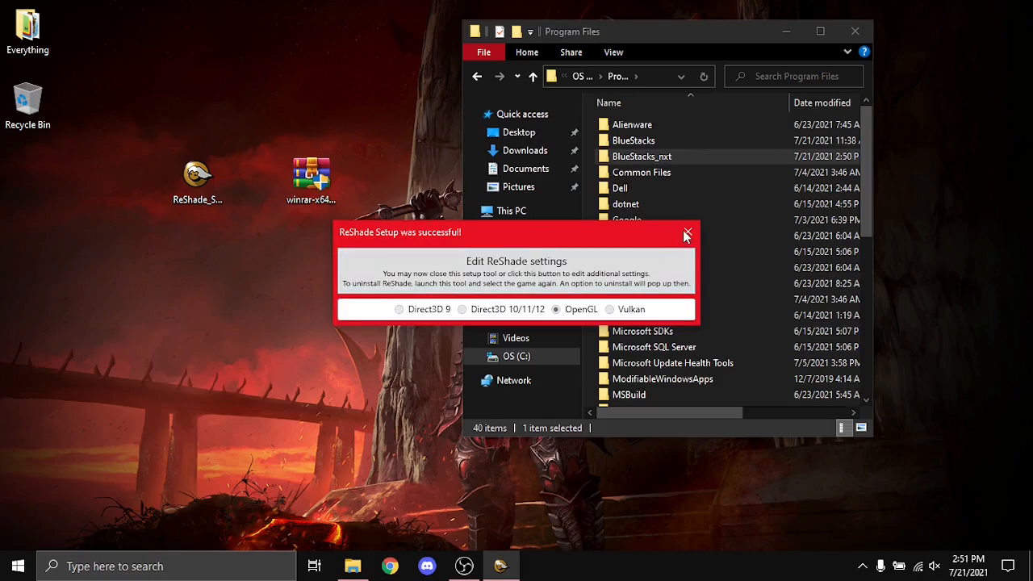
left_click(686, 233)
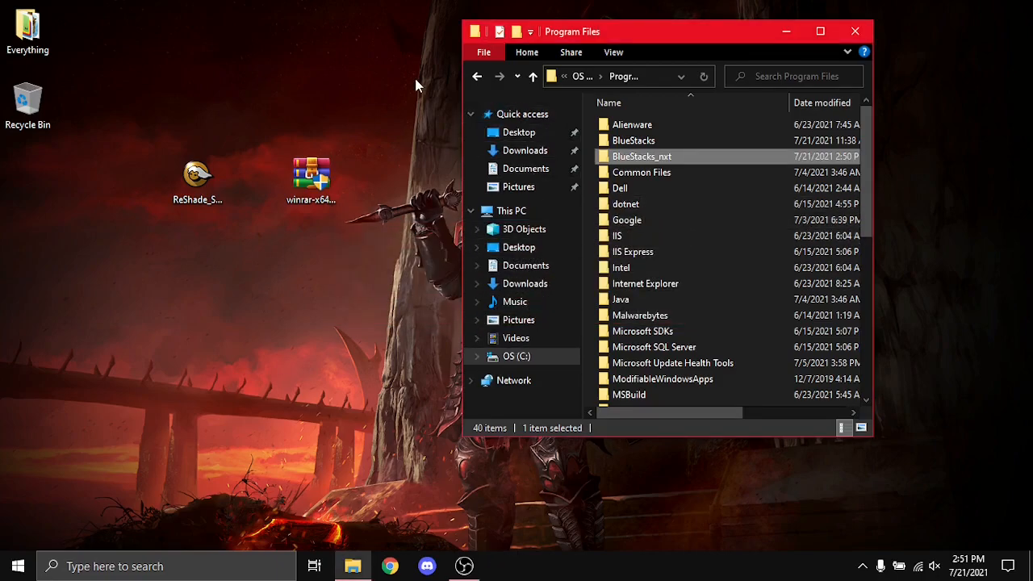
mouse_move(287, 450)
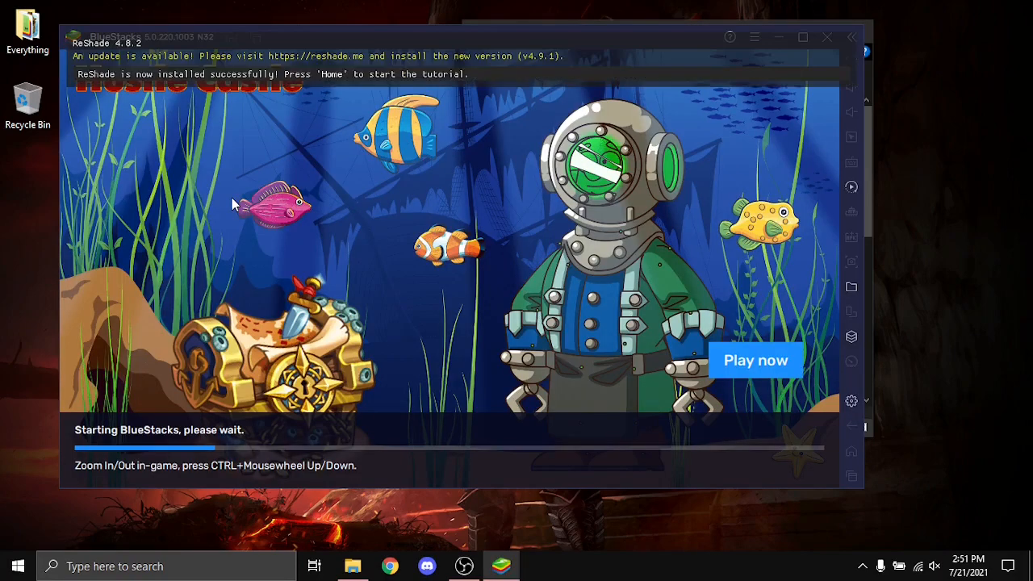
mouse_move(457, 89)
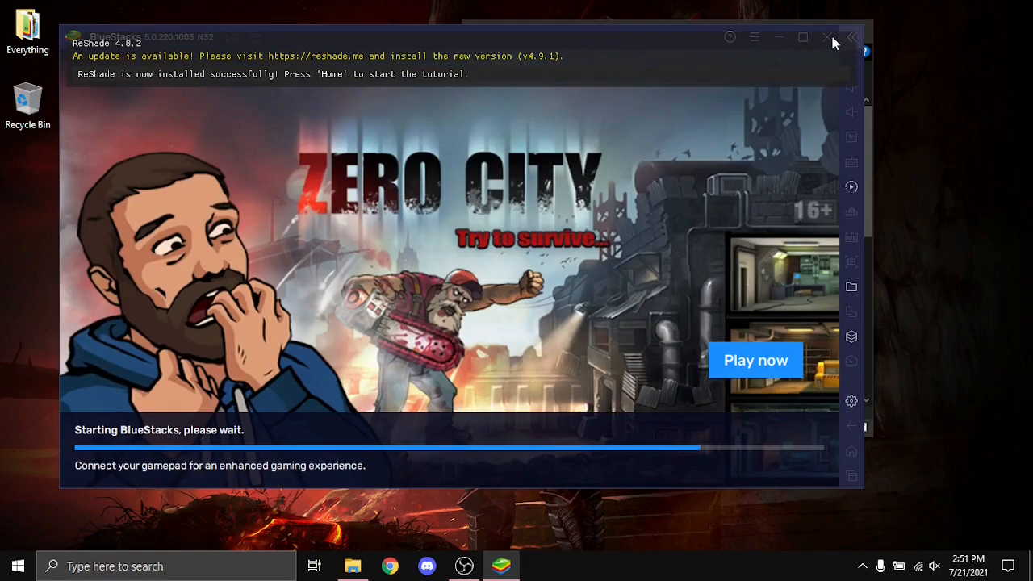
Close BlueStacks after the ReShade 4.8.2 success banner, then restore the Program Files window
left_click(826, 37)
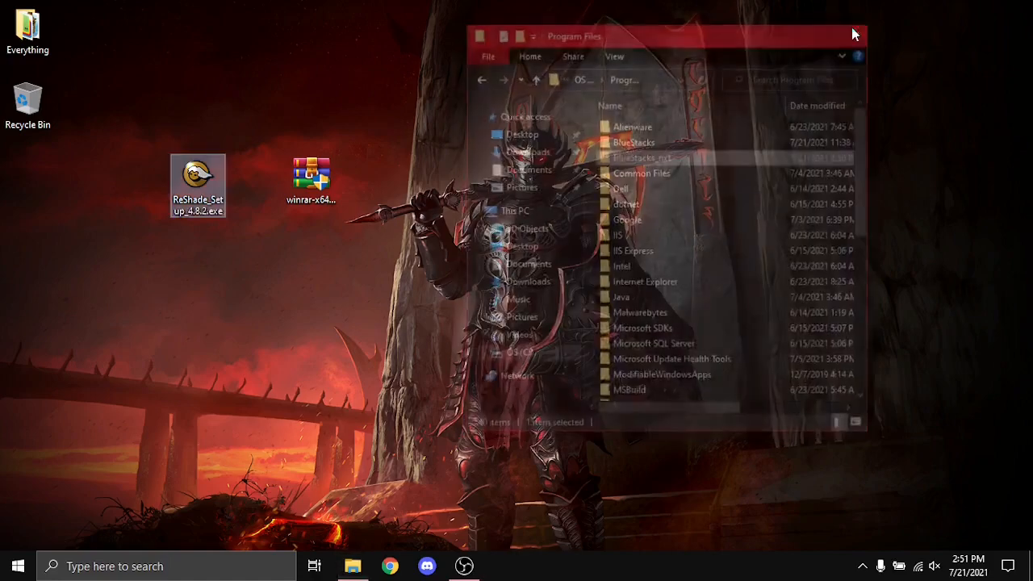
left_click(854, 36)
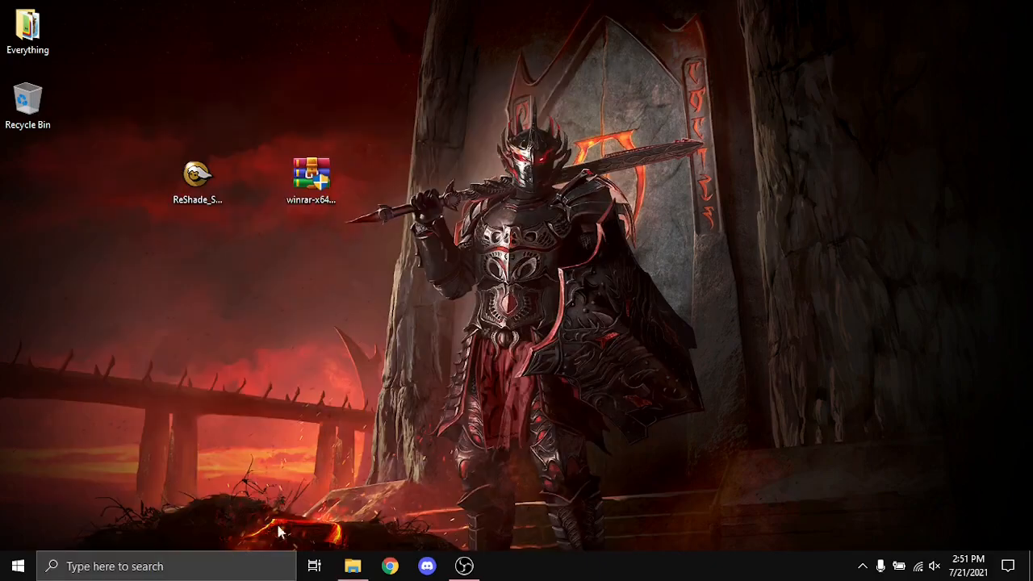
left_click(353, 565)
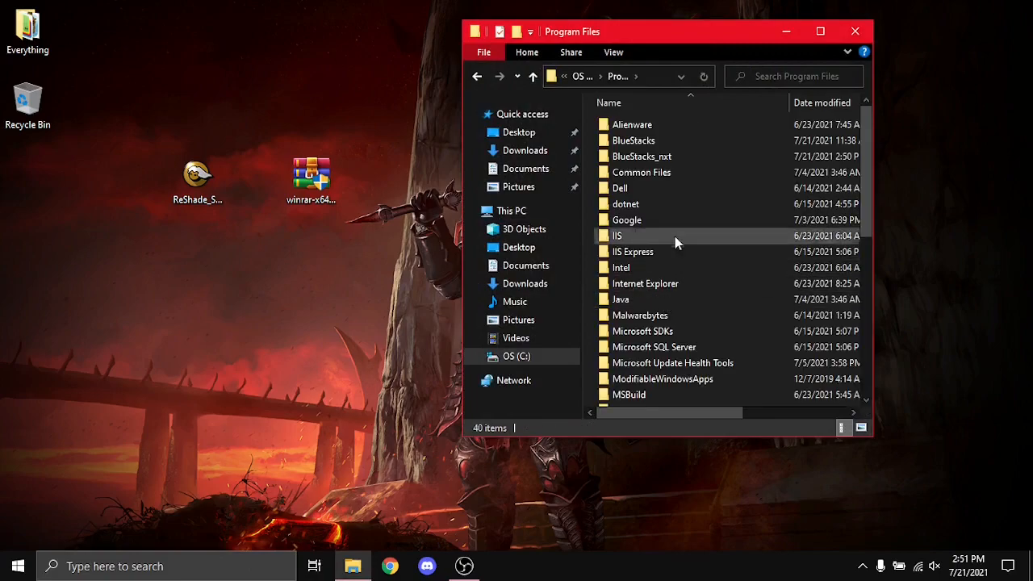
Tick Allow Write for Users in the BlueStacks folder's Security permissions and apply
right_click(633, 141)
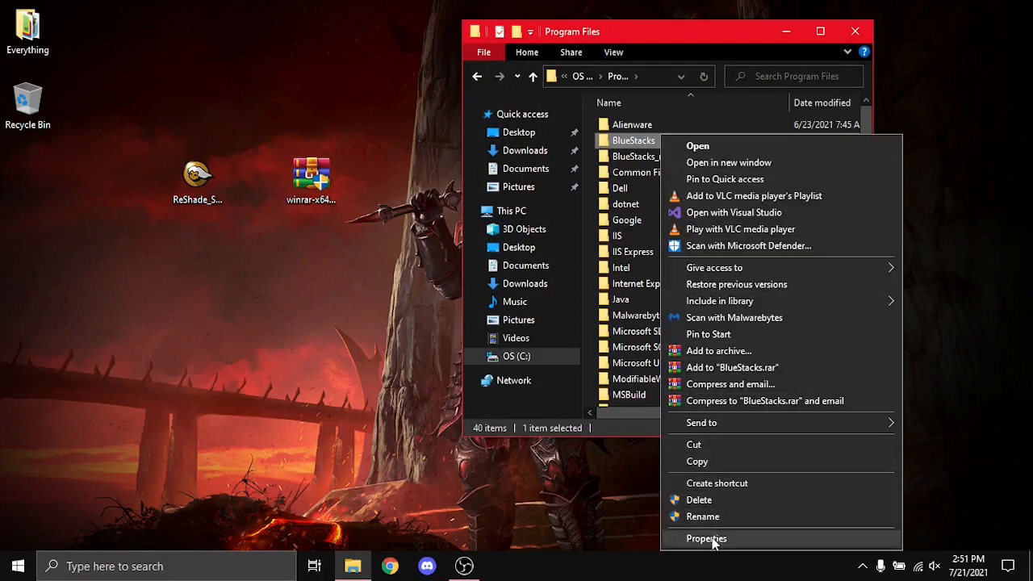
left_click(706, 538)
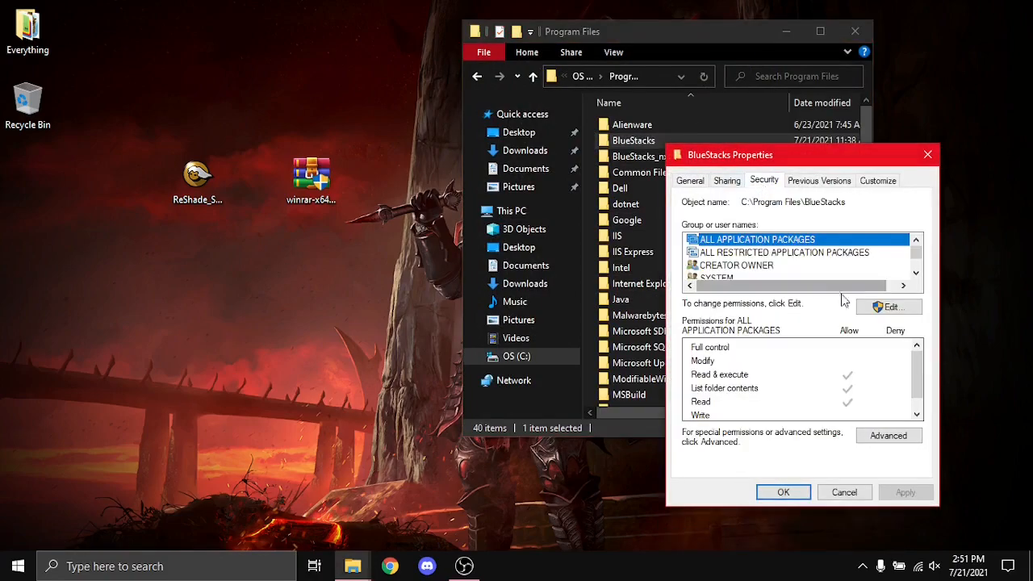
left_click(888, 306)
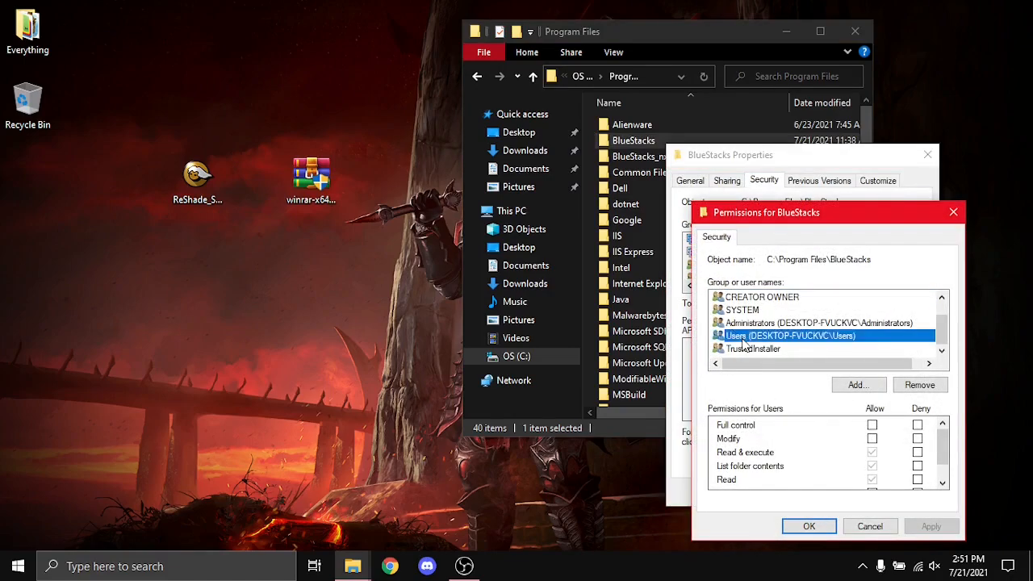
scroll("down", 3)
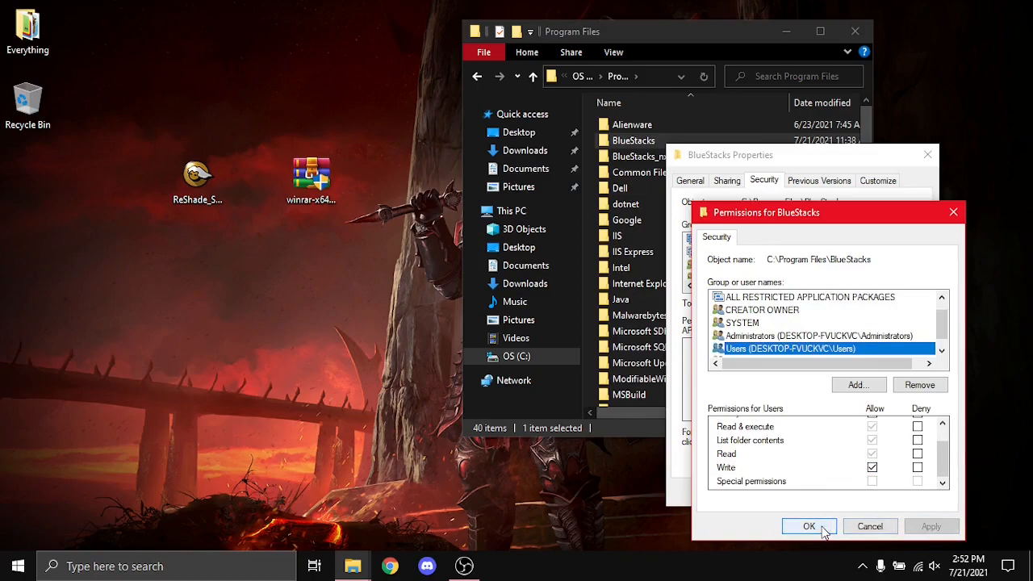
left_click(808, 525)
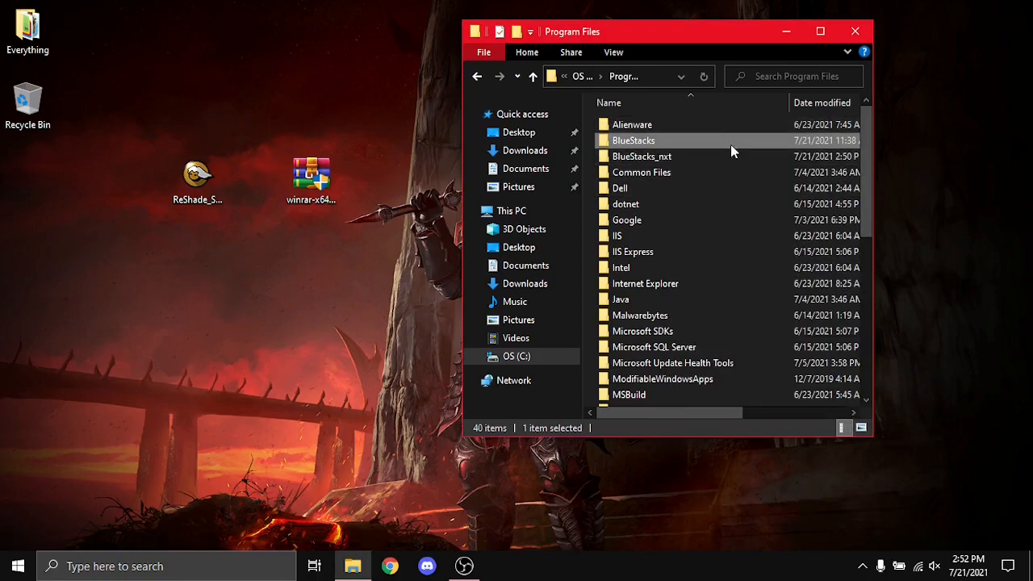
mouse_move(702, 143)
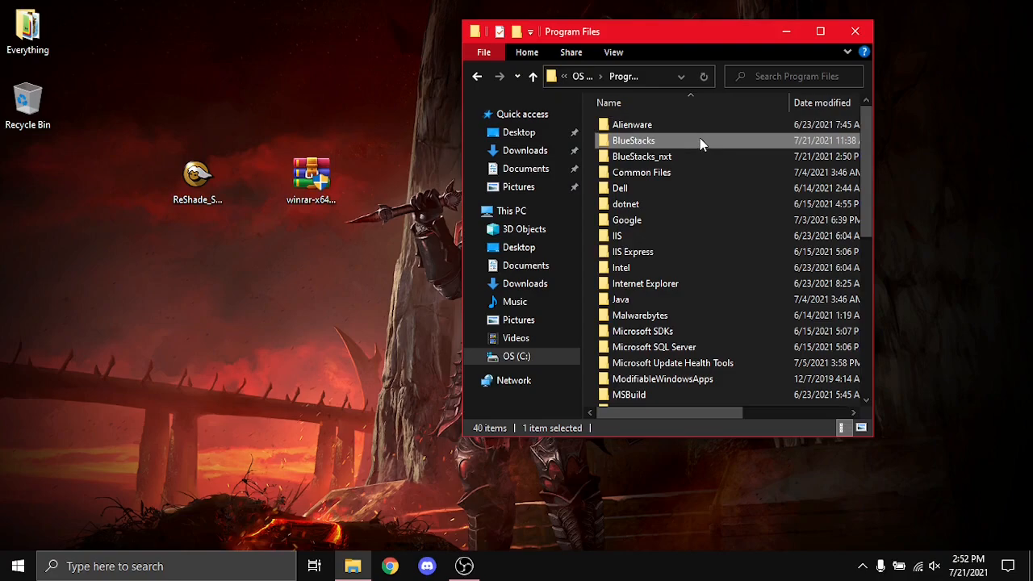
Open the BlueStacks folder, launch ReShade Setup, and browse to Bluestacks.exe as target
double_click(633, 140)
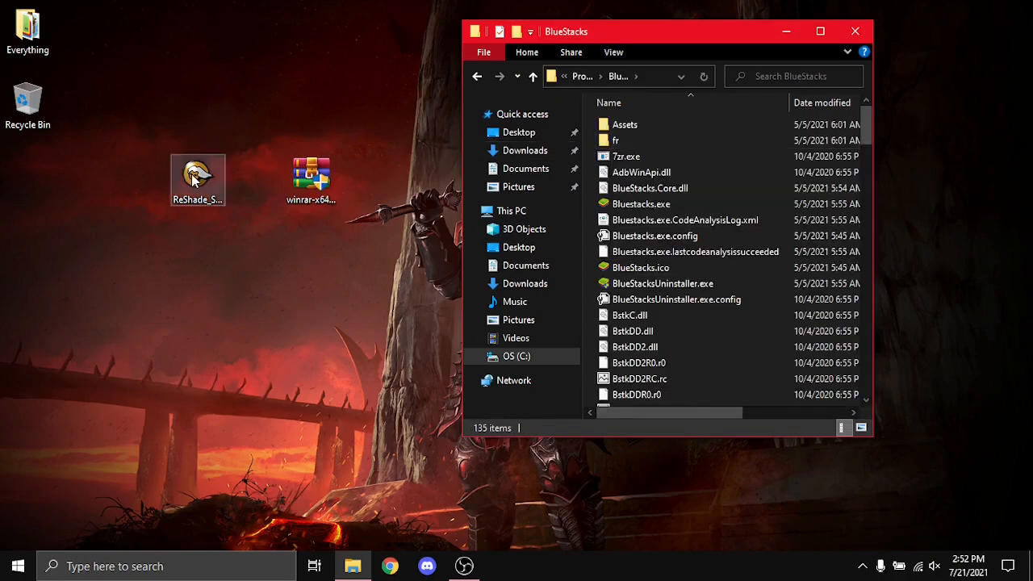
double_click(197, 174)
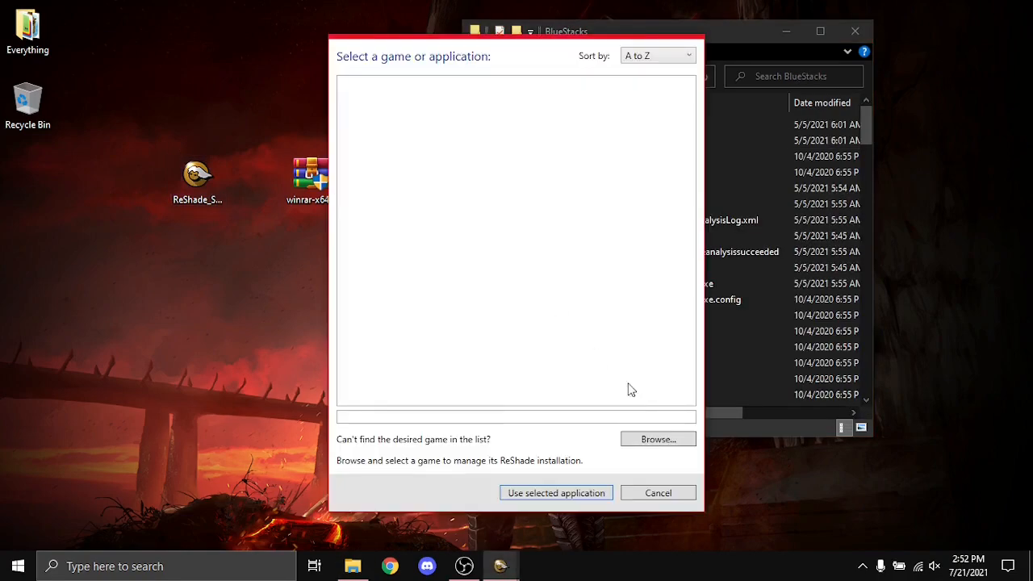
left_click(657, 439)
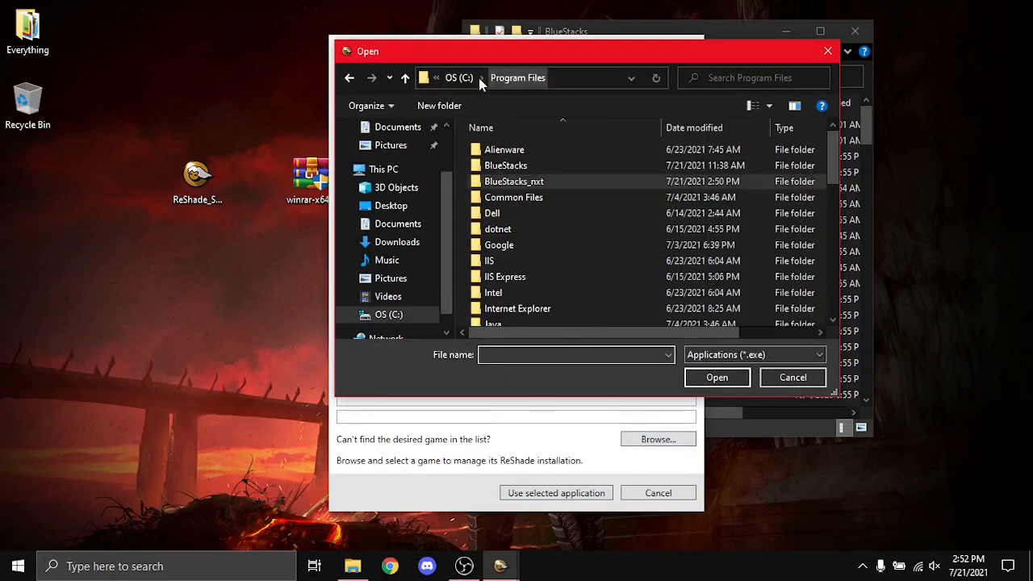
double_click(506, 166)
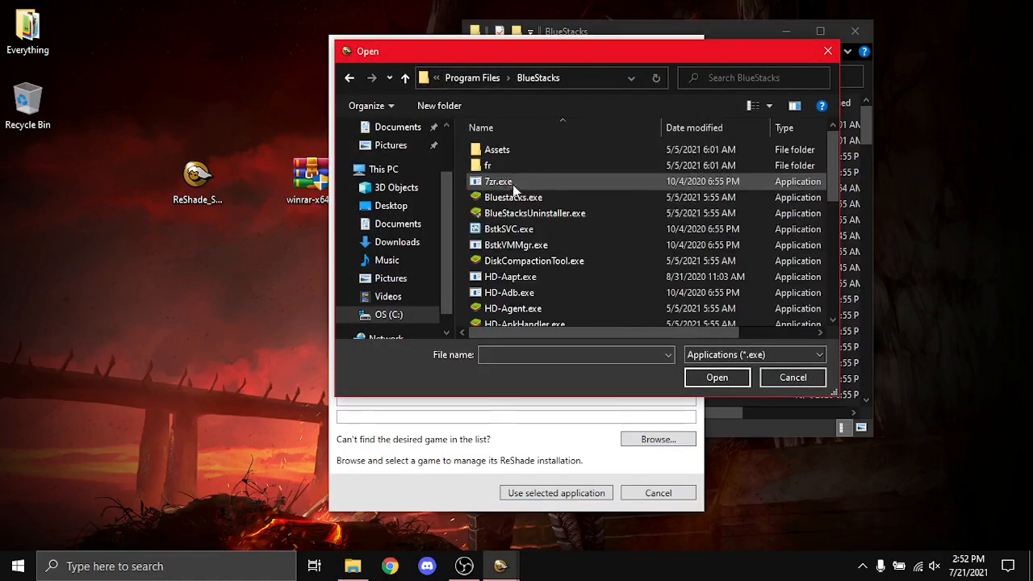
Install the selected OpenGL effect packages and close the success window
scroll("down", 3)
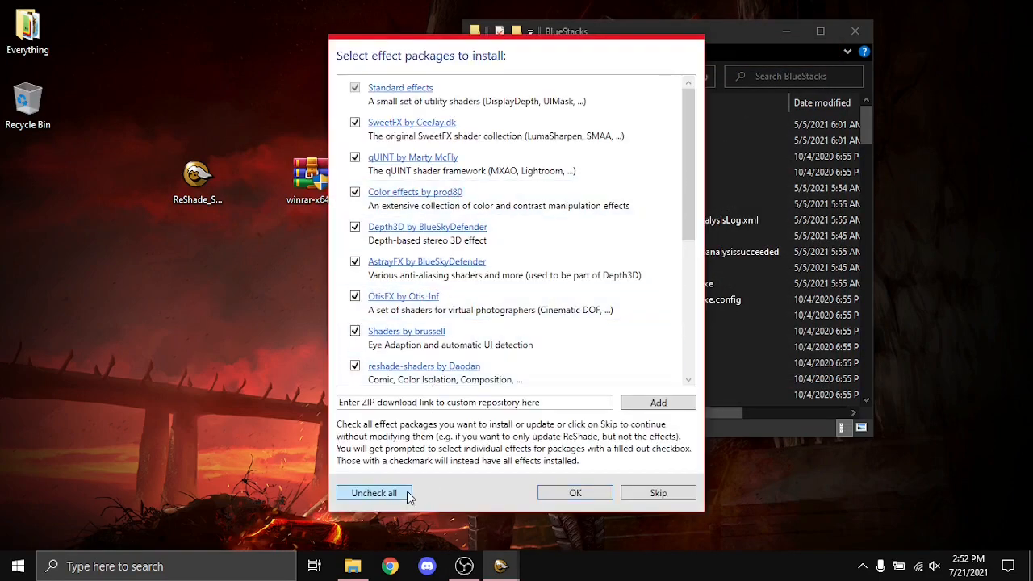
scroll("down", 3)
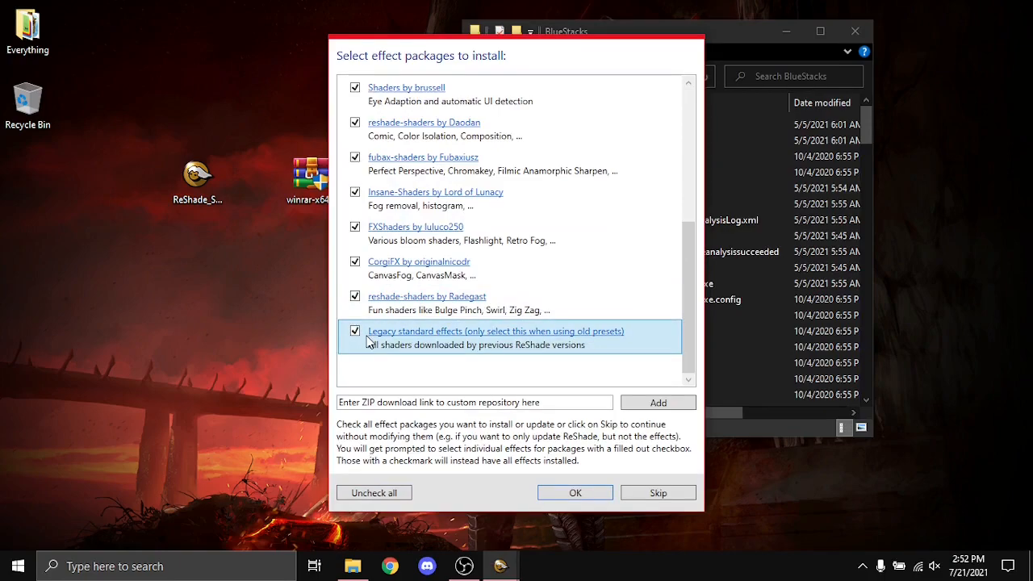
left_click(574, 492)
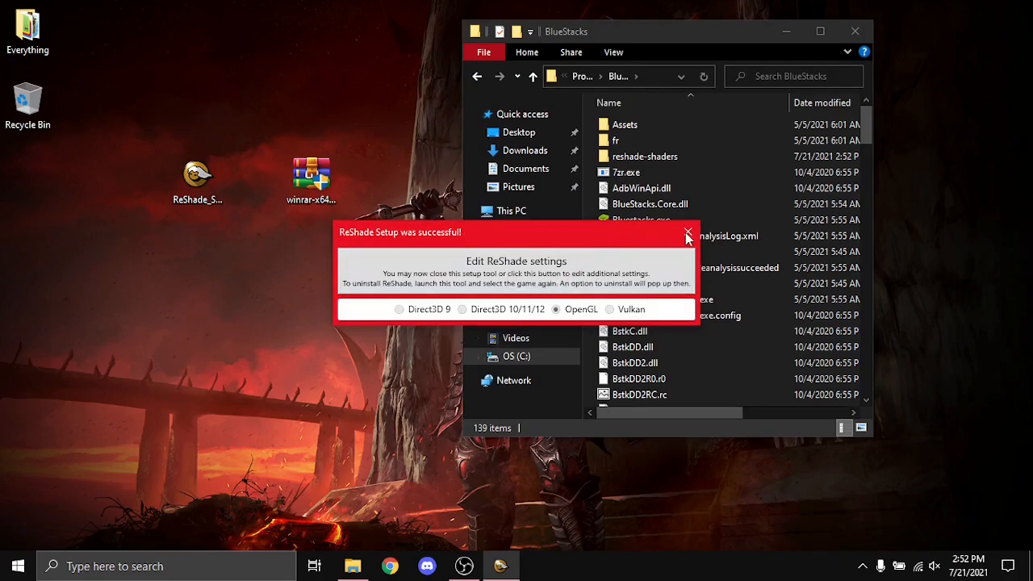
left_click(687, 233)
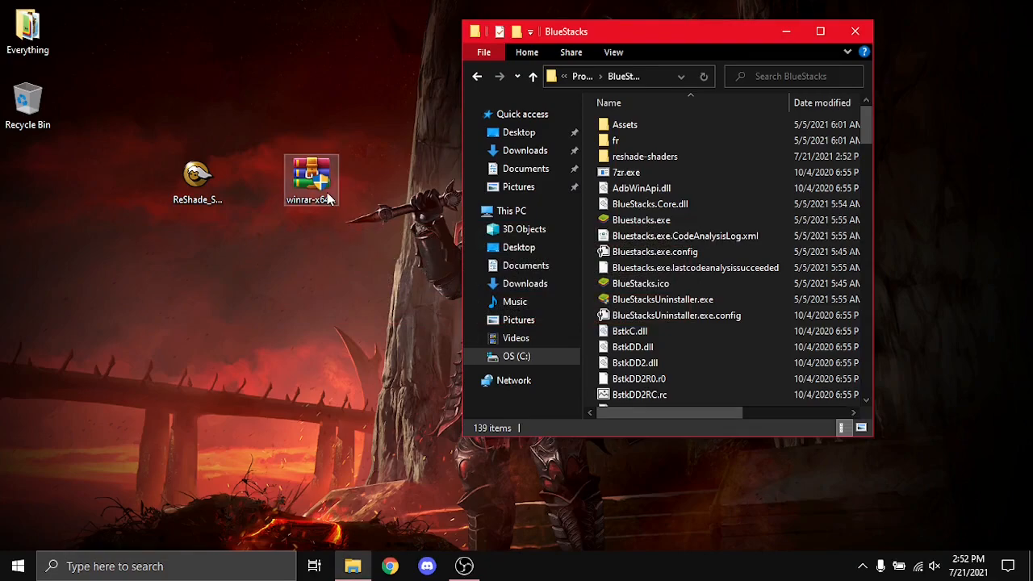
Open ReShade_Setup_4.8.2.exe in WinRAR to pull ReShade64.dll onto the desktop
left_click(310, 182)
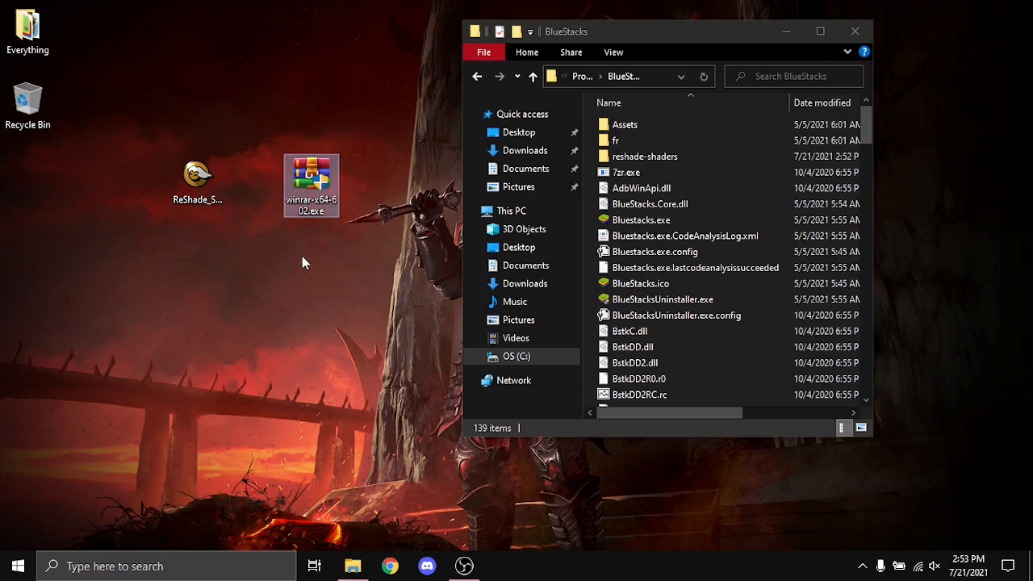
mouse_move(350, 186)
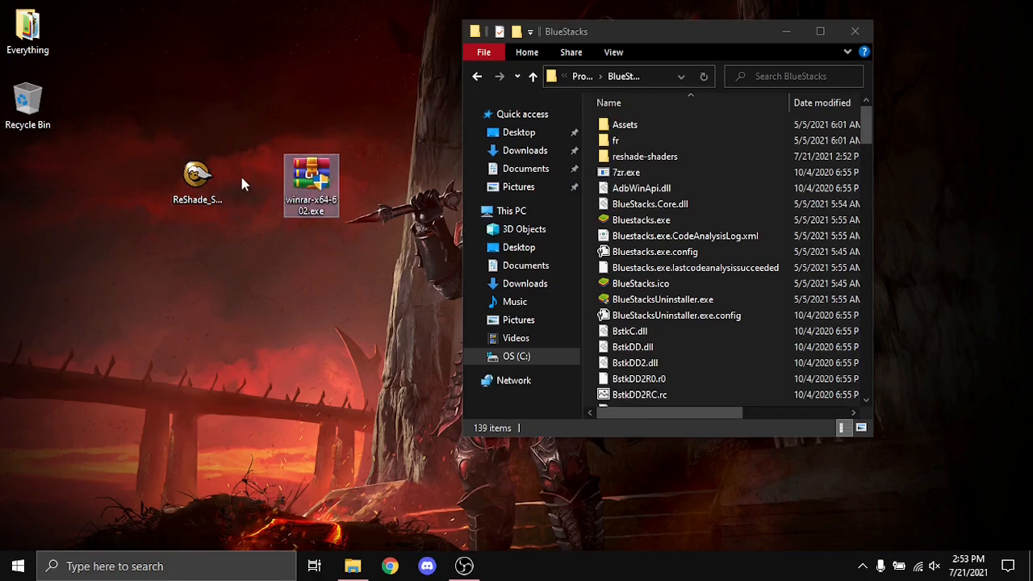
left_click(198, 174)
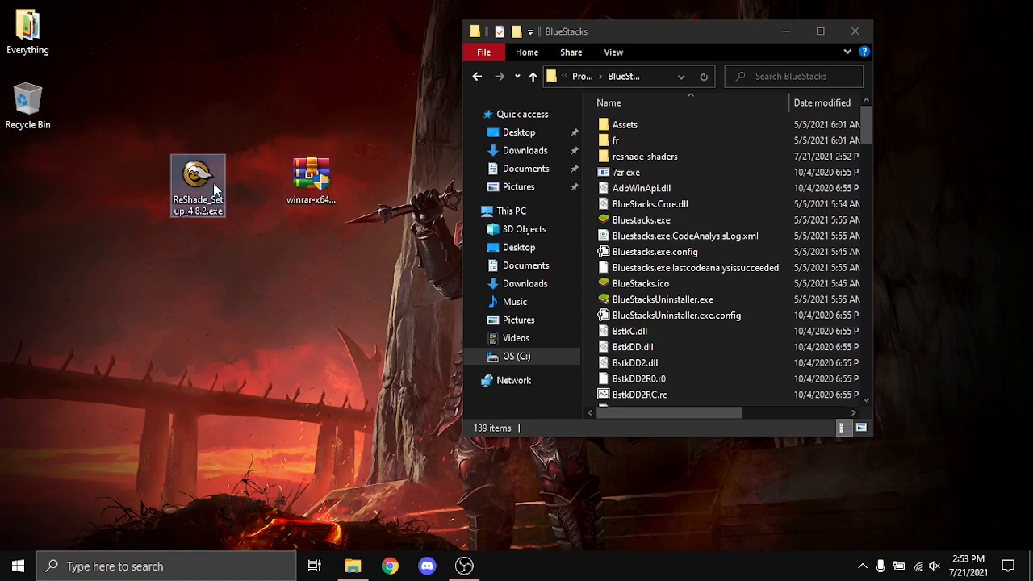
double_click(197, 185)
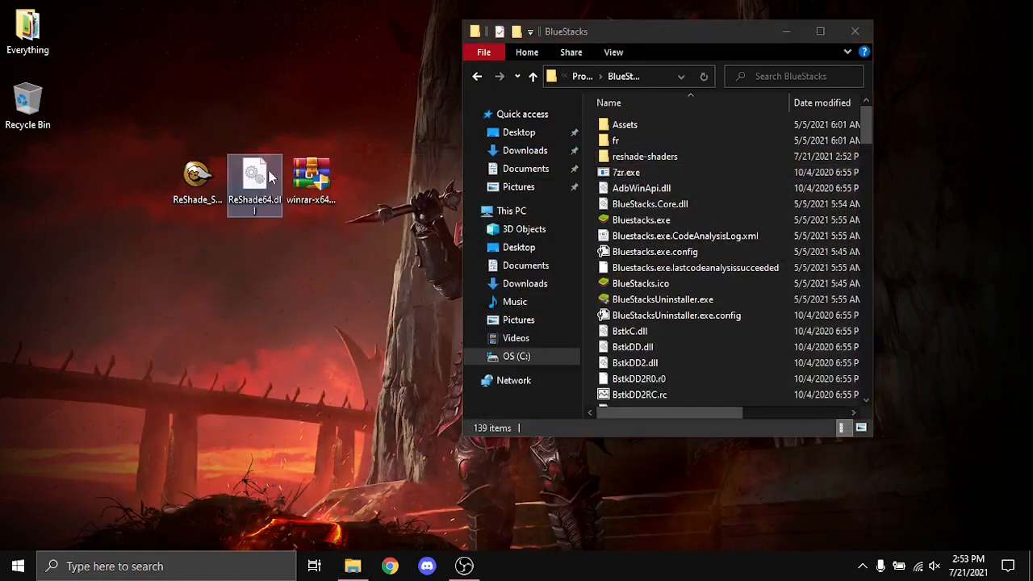
Delete the BlueStacks folder's opengl32.dll and rename the moved ReShade64.dll to opengl32.dll
scroll("down", 3)
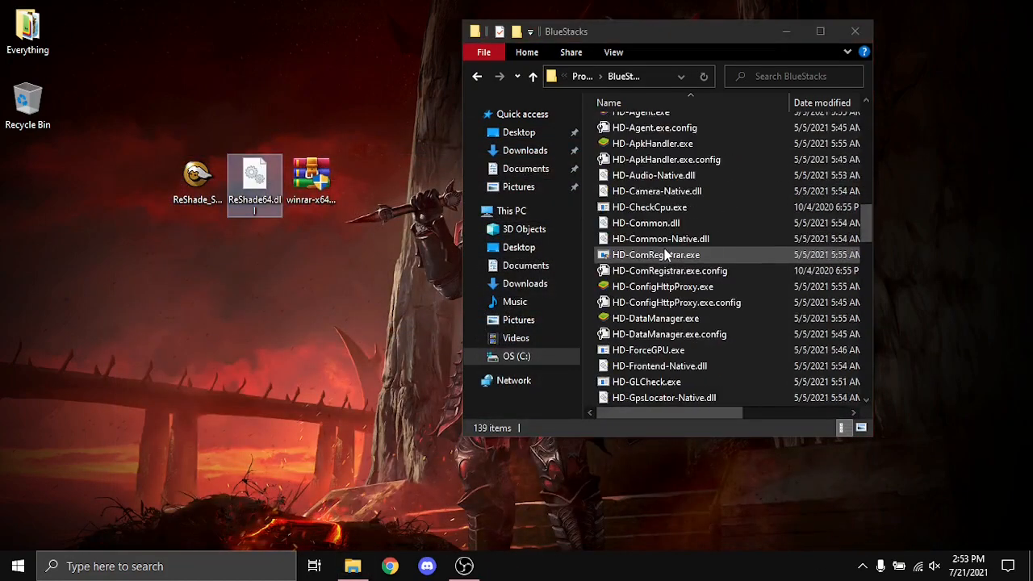
scroll("down", 3)
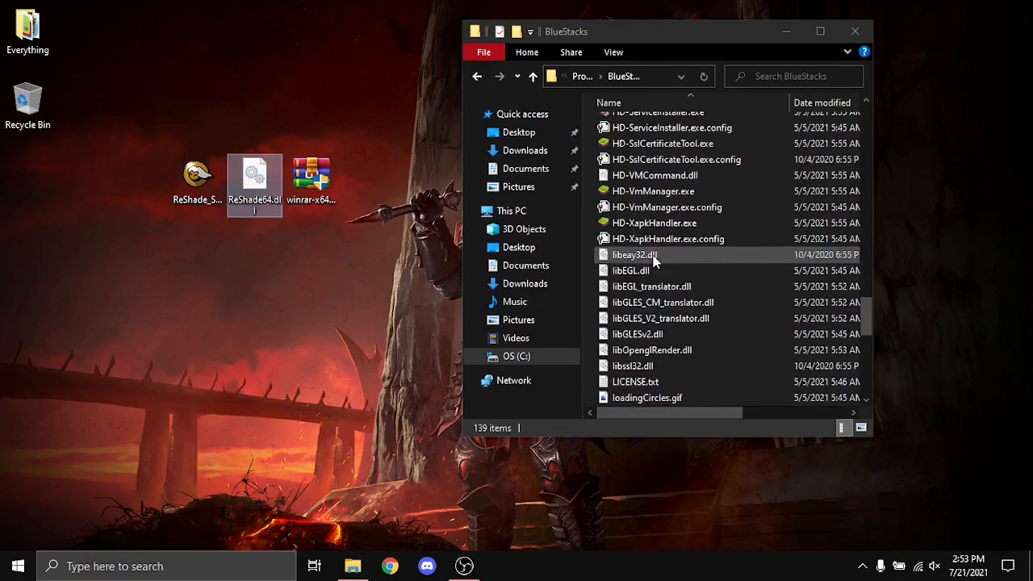
scroll("down", 3)
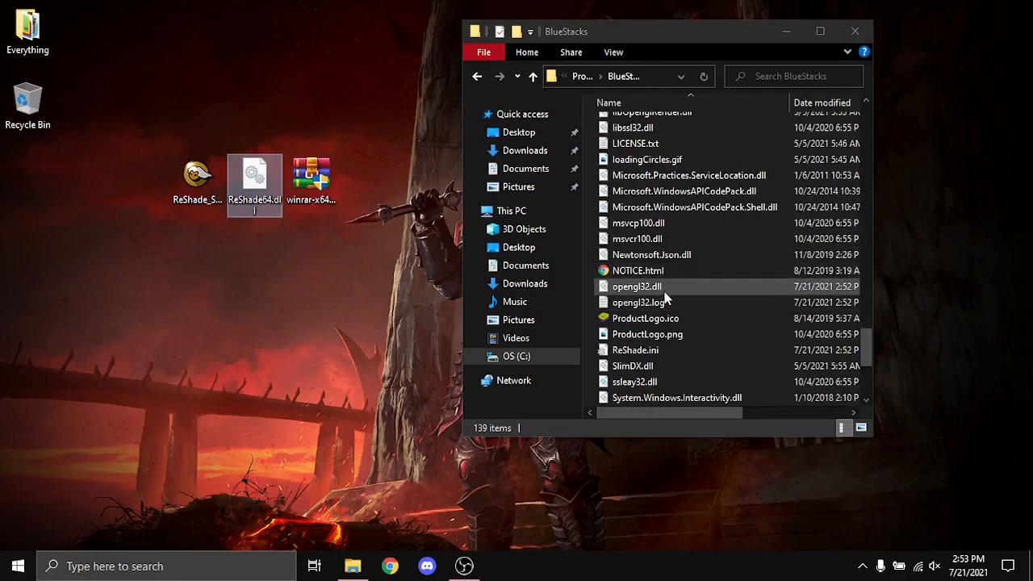
left_click(636, 286)
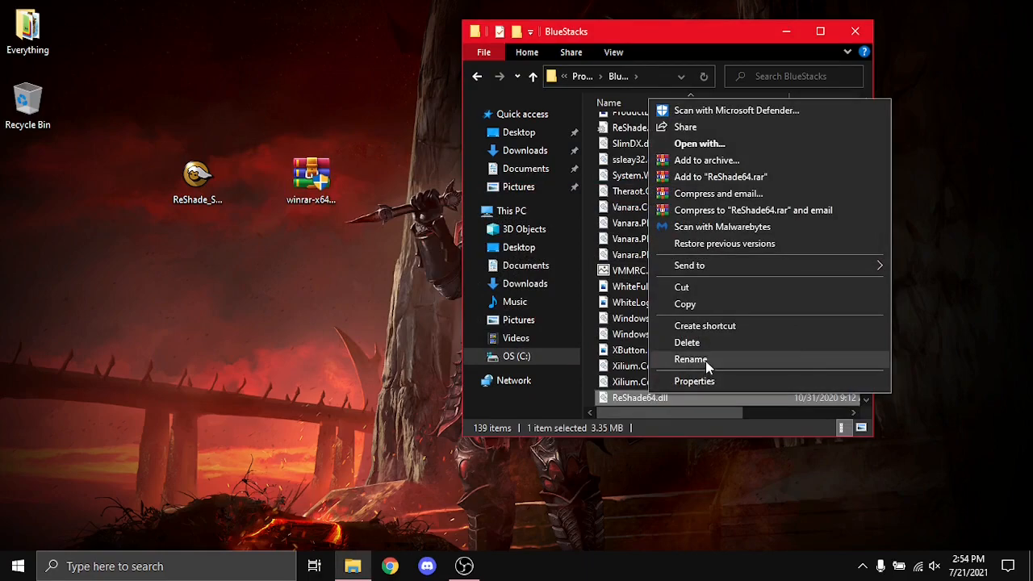
left_click(690, 359)
type("opengl32")
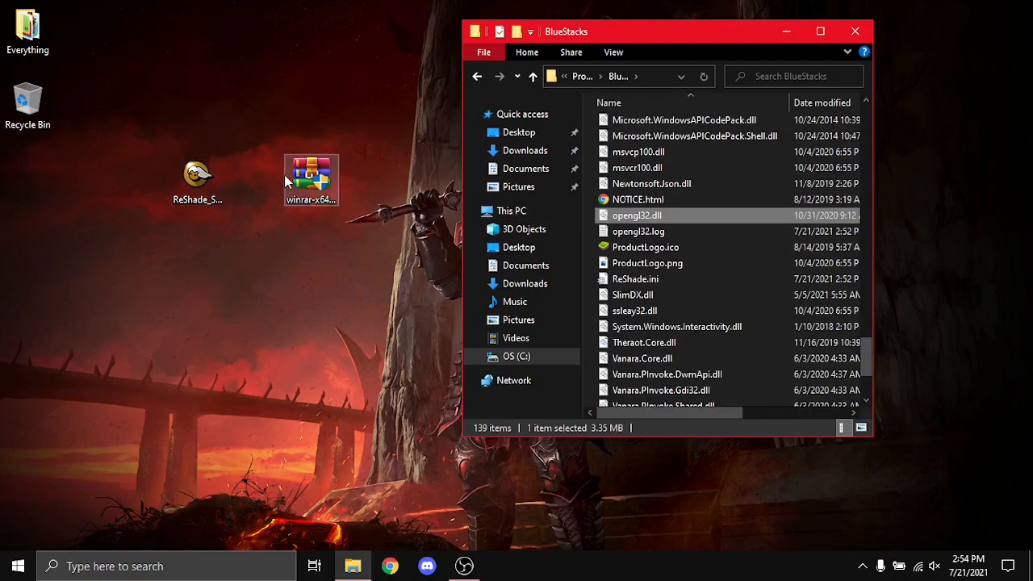
mouse_move(293, 209)
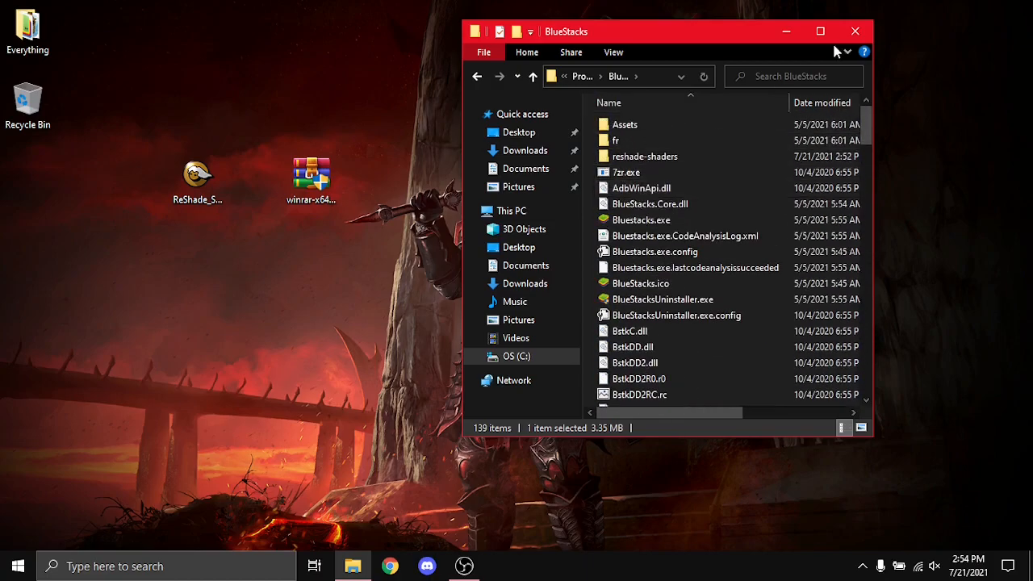
Start the BlueStacks instance from the multi-instance manager so it opens full screen
type("b")
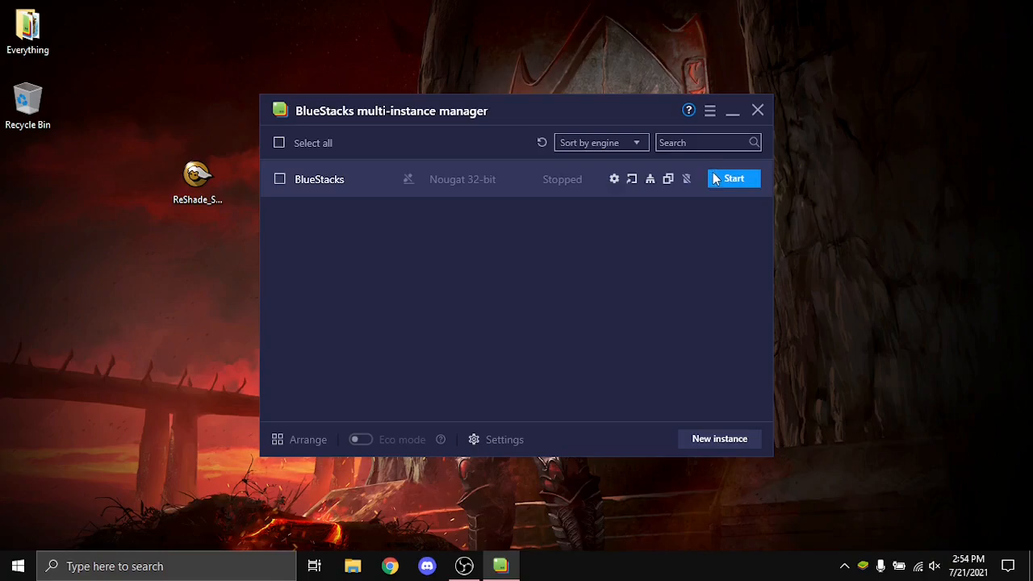
left_click(733, 178)
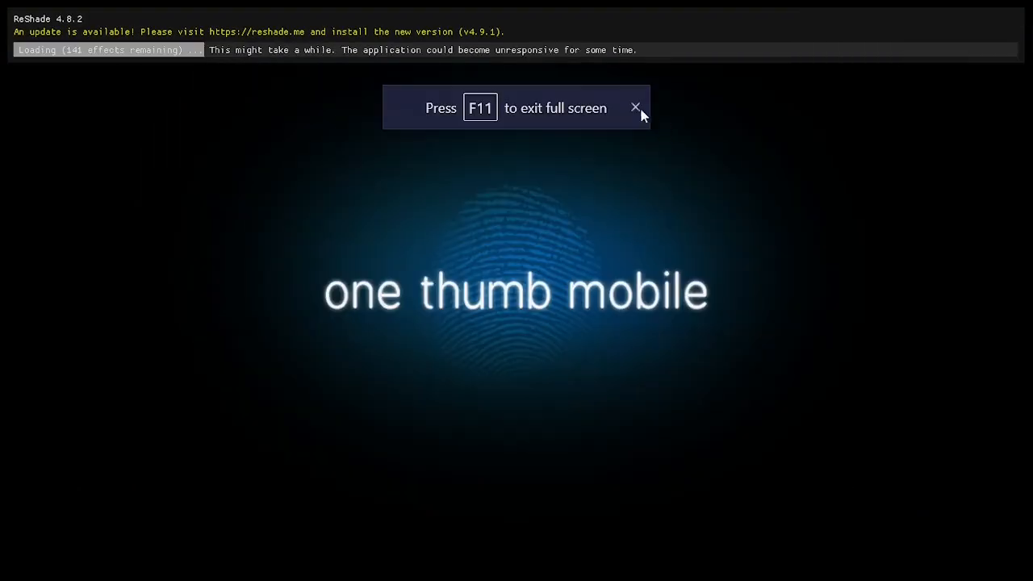
Dismiss the 'Press F11 to exit full screen' banner while ReShade loads effects
left_click(637, 107)
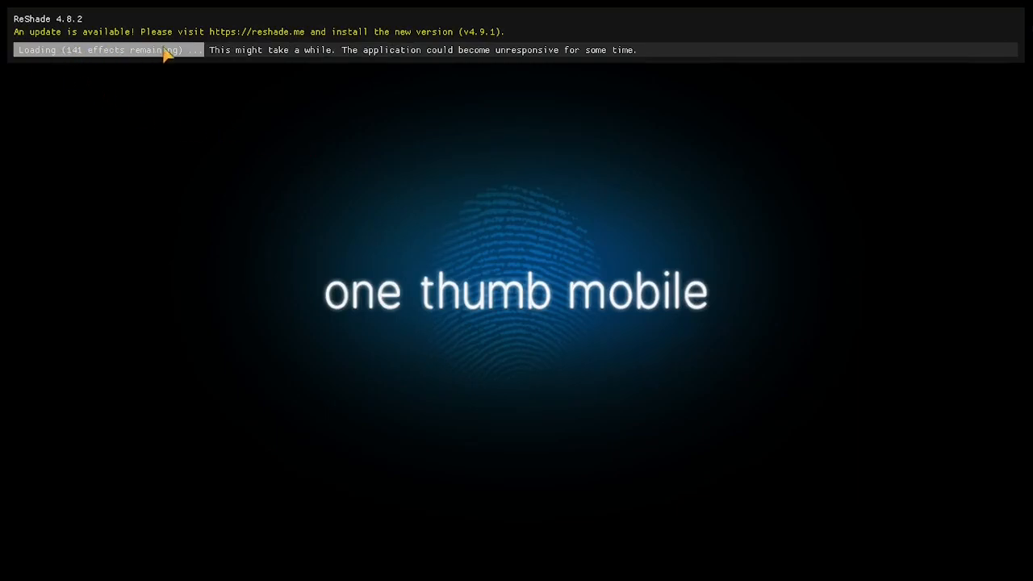
mouse_move(749, 239)
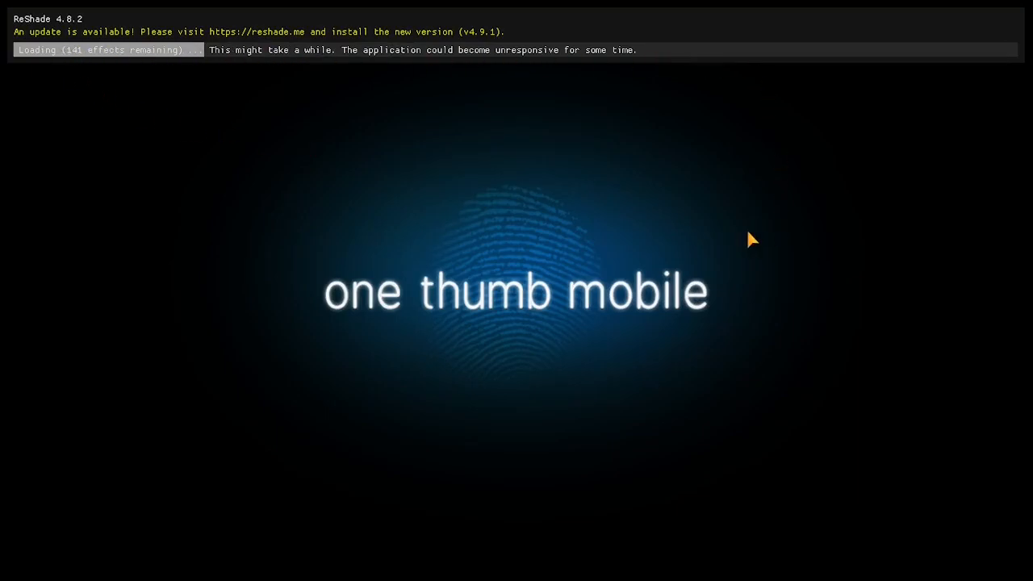
mouse_move(449, 335)
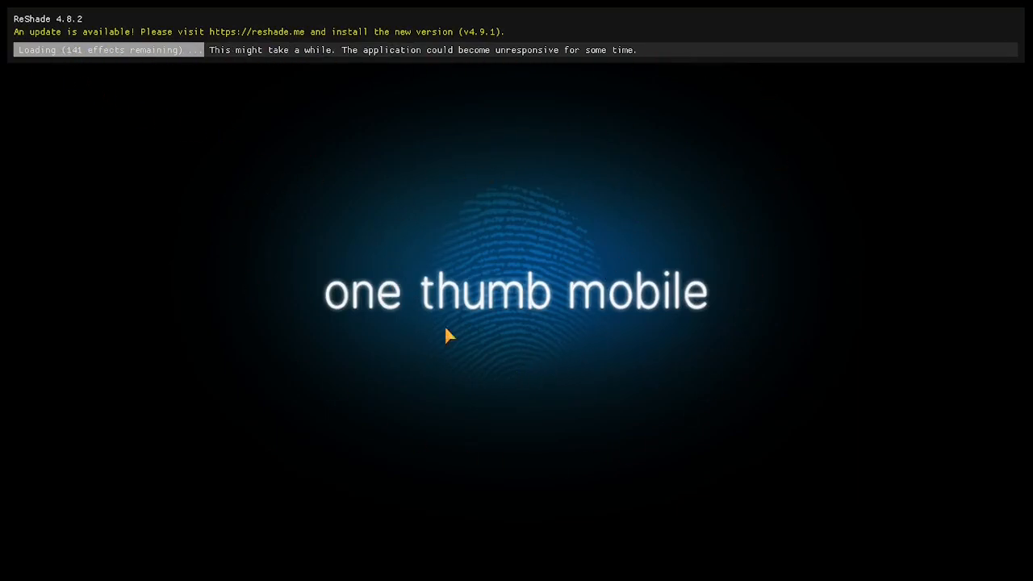
mouse_move(642, 246)
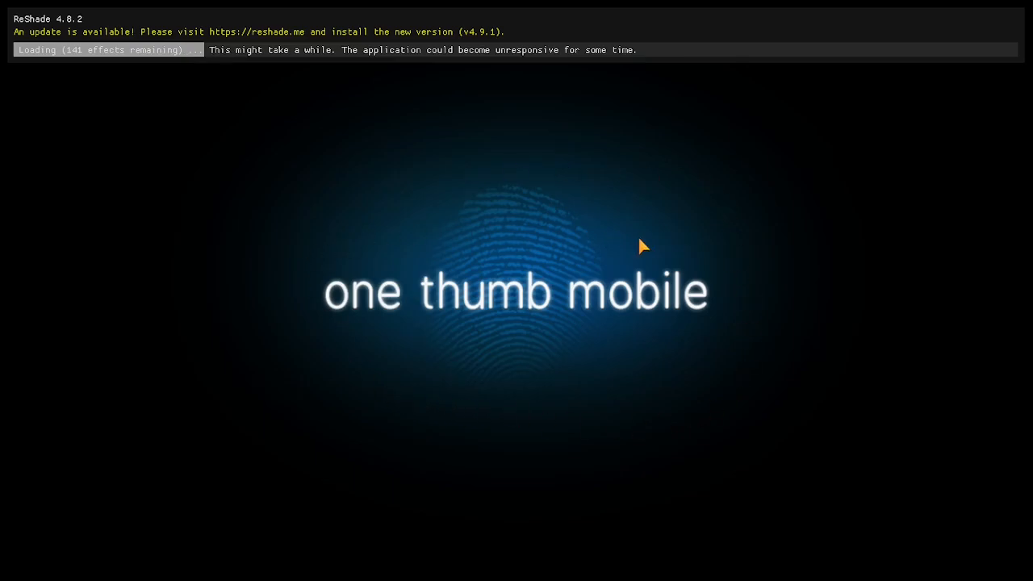
mouse_move(612, 245)
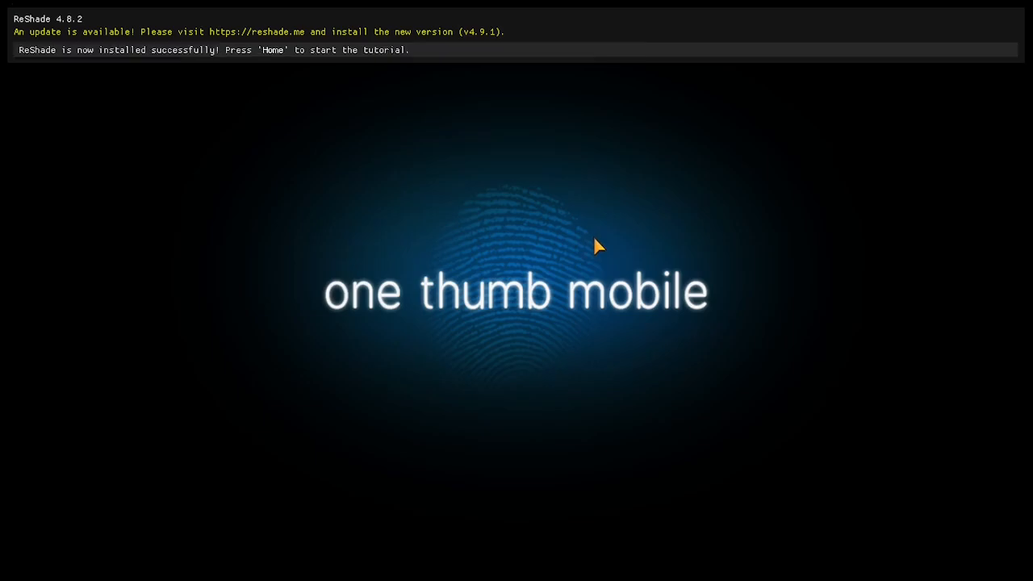
mouse_move(303, 71)
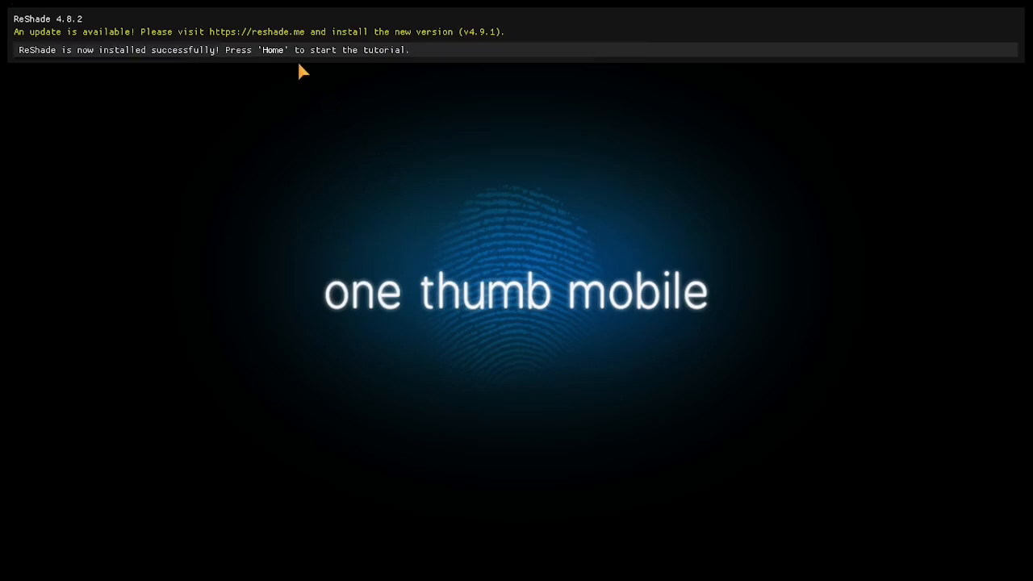
mouse_move(427, 136)
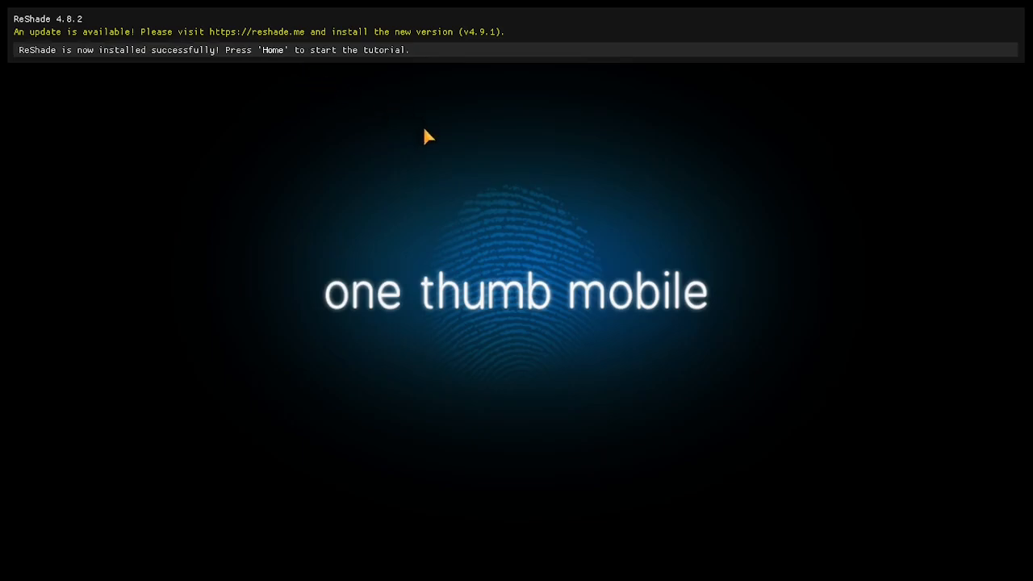
mouse_move(652, 179)
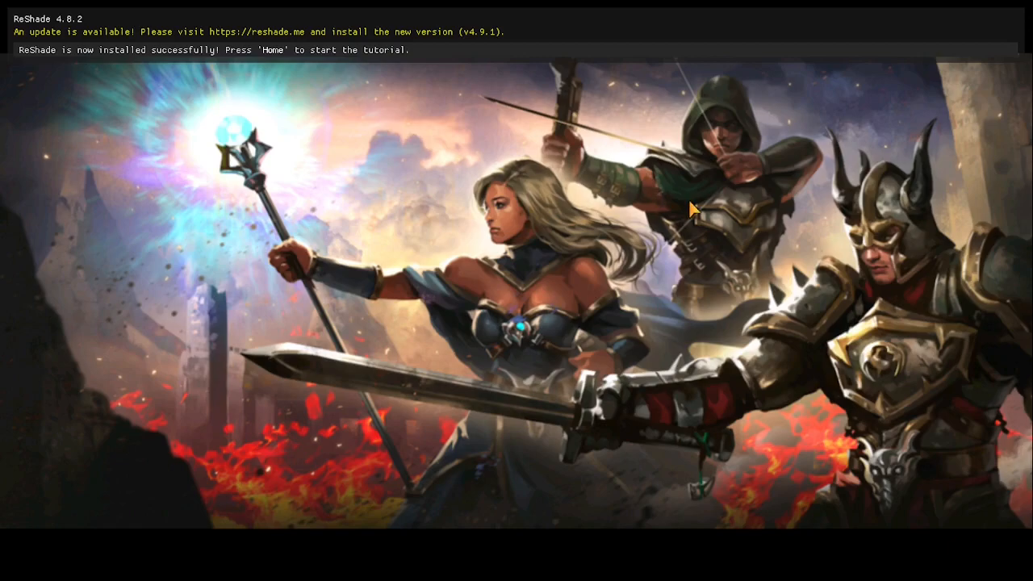
mouse_move(680, 209)
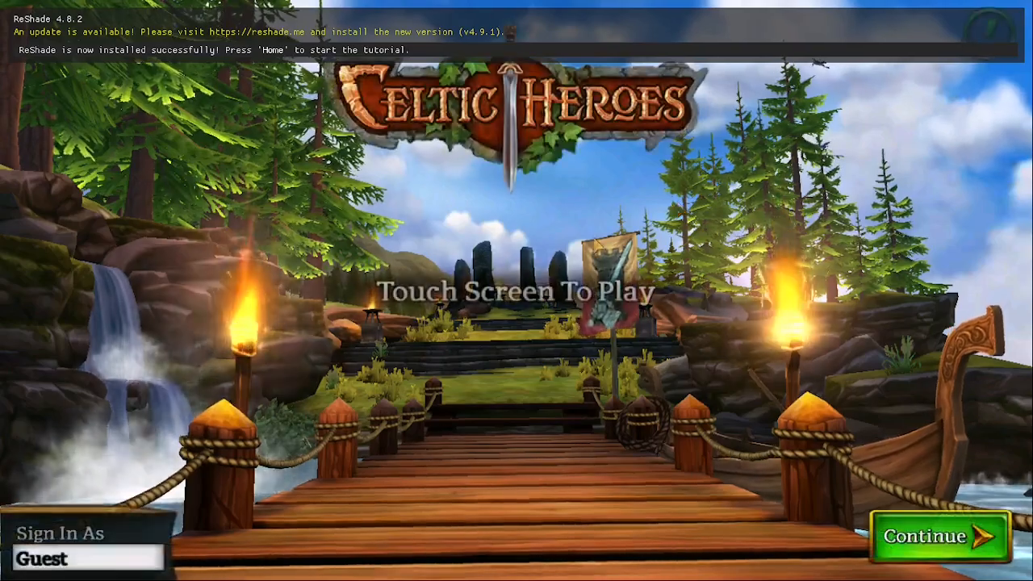
Enter the Celtic Heroes world as a Rogue and open the ReShade overlay with Home
left_click(940, 535)
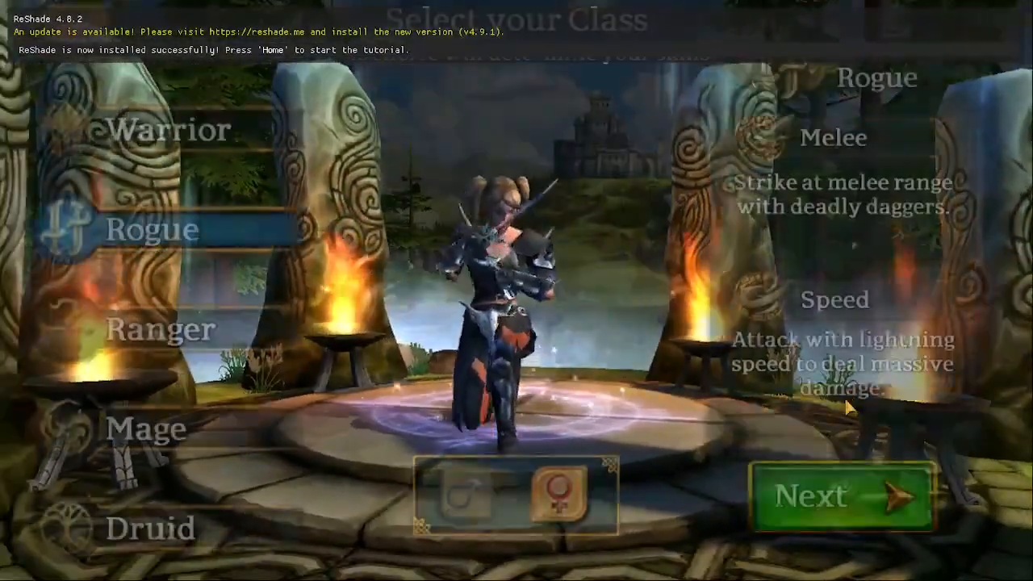
left_click(840, 495)
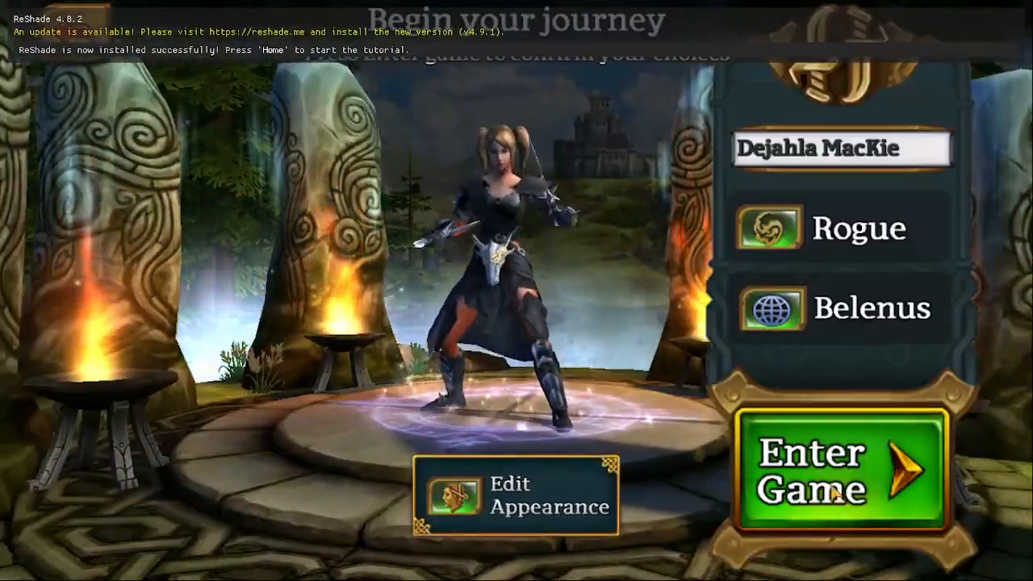
left_click(839, 471)
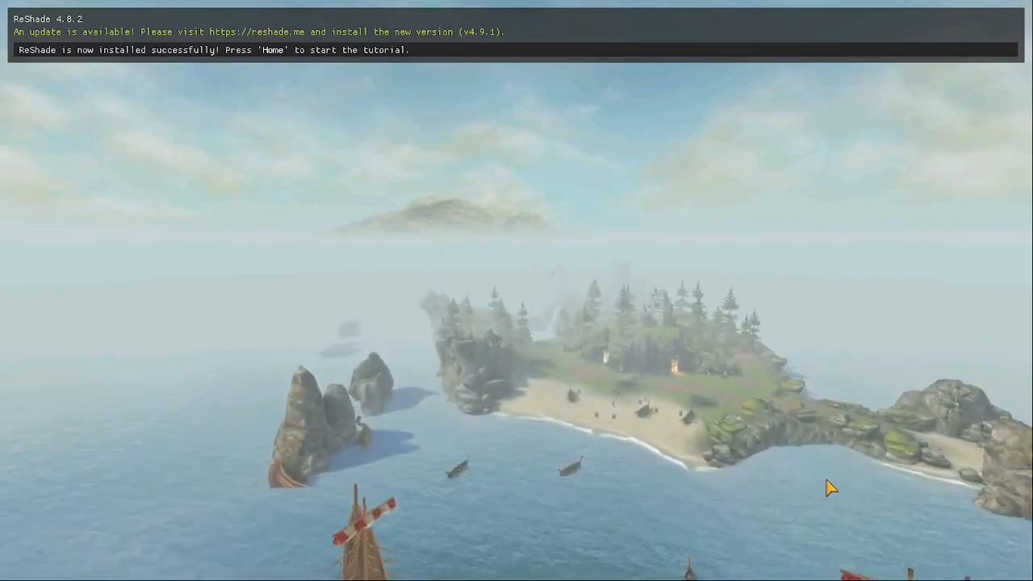
key("Home")
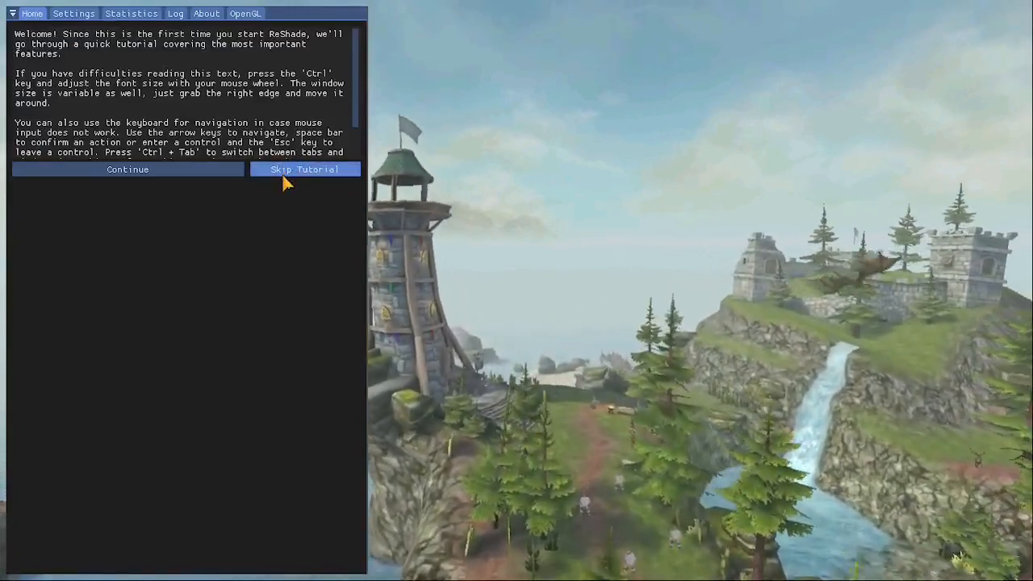
Skip the ReShade tutorial, then search 'hd' and toggle FakeHDR on and off
left_click(305, 169)
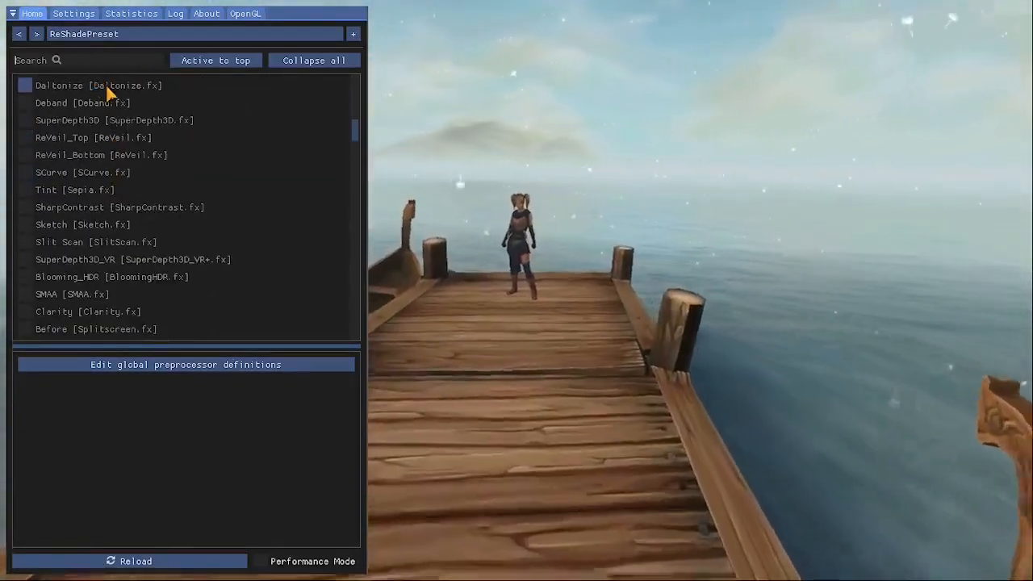
type("hd")
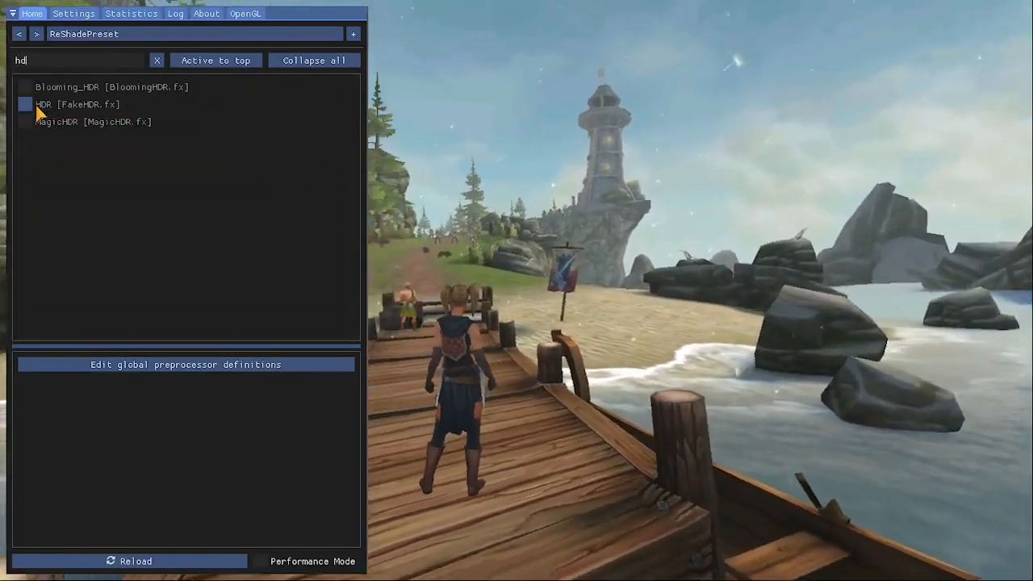
left_click(25, 104)
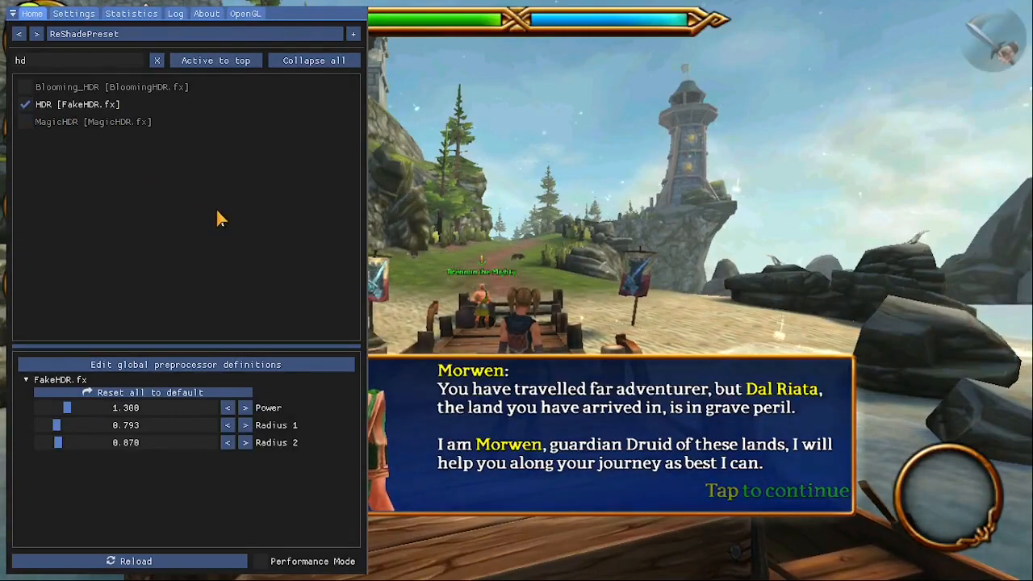
left_click(25, 104)
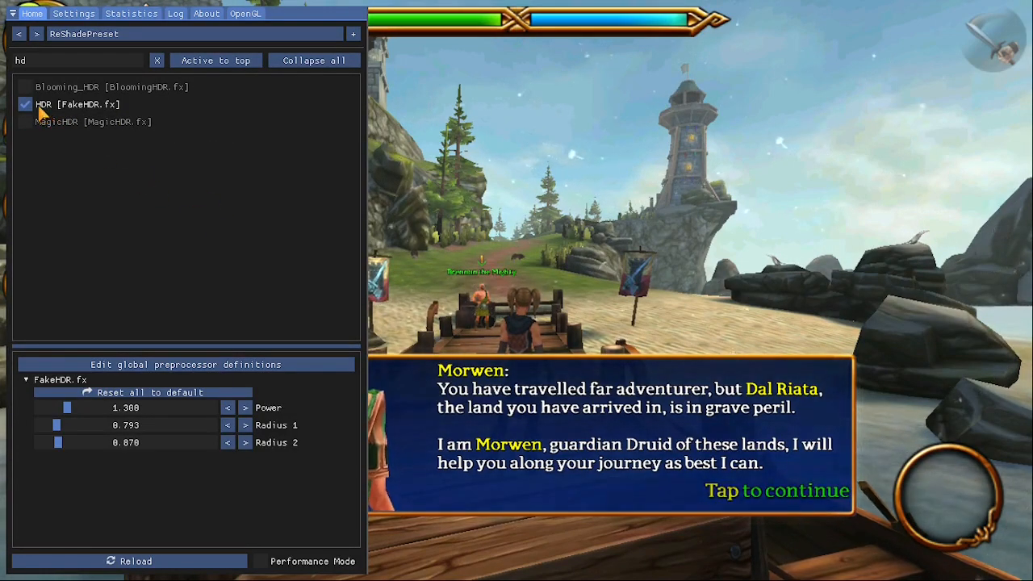
left_click(25, 104)
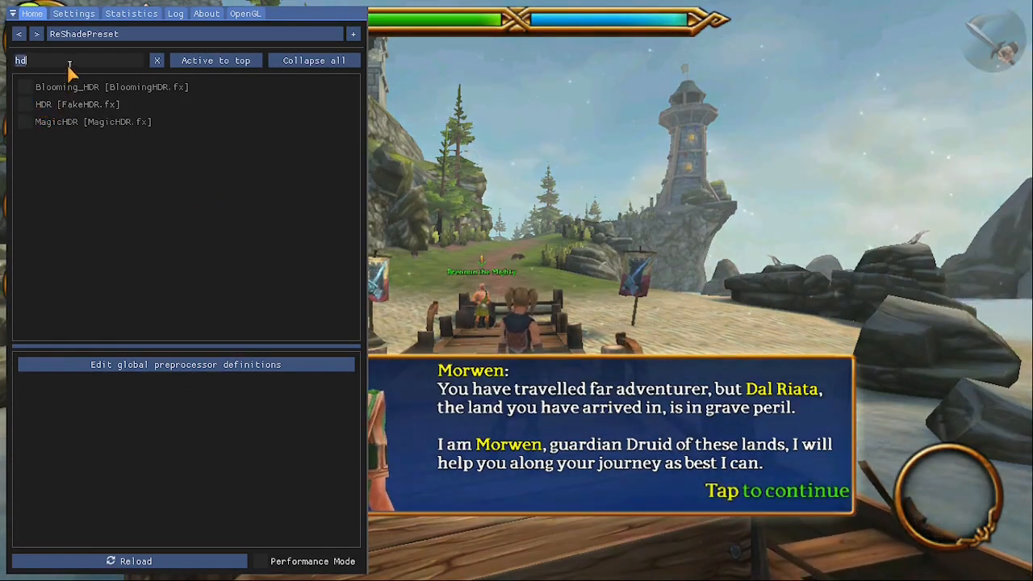
Search for LumaSharpen and Clarity, toggling each effect on and back off
type("ll")
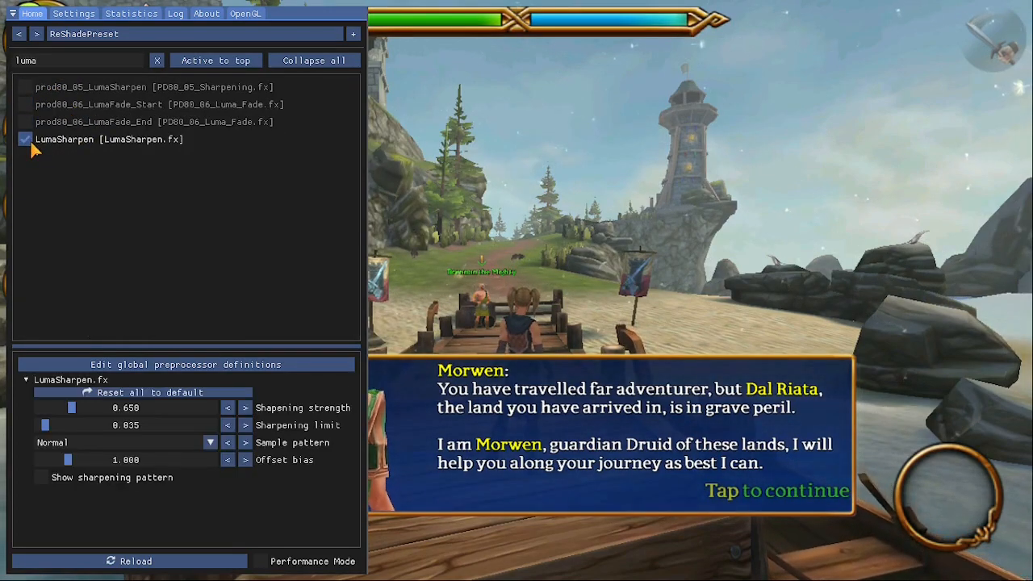
left_click(157, 60)
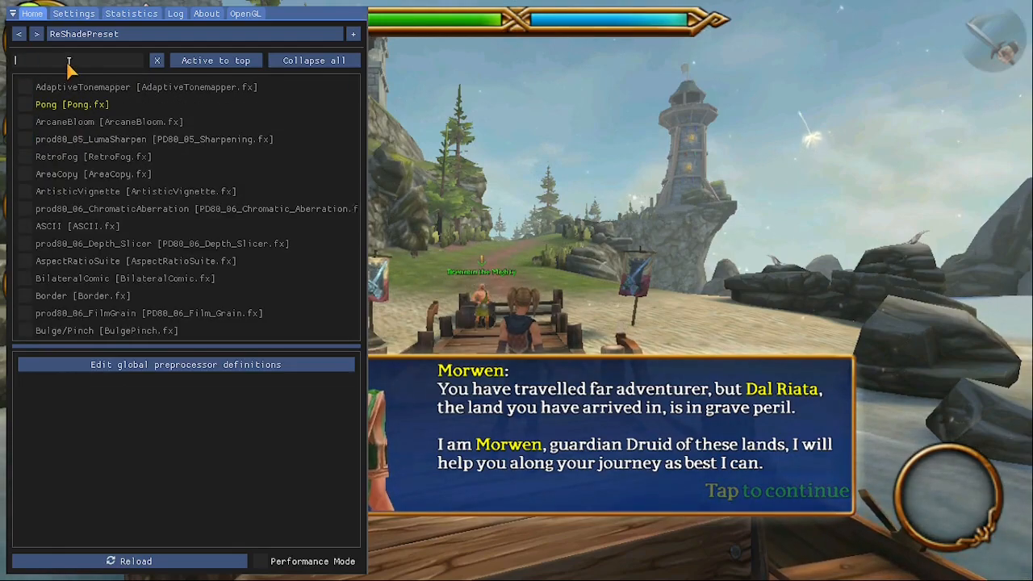
type("cla")
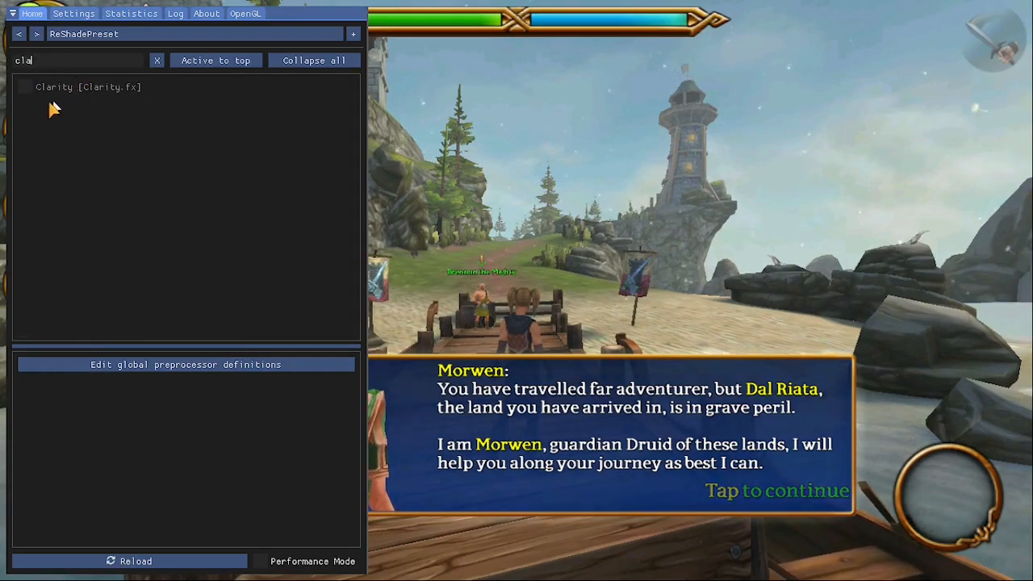
left_click(24, 87)
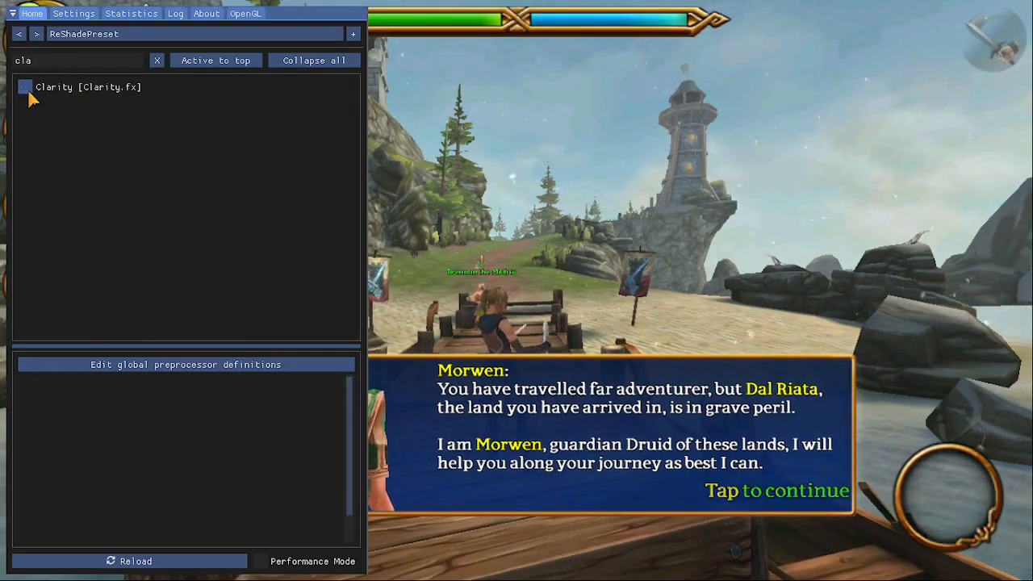
left_click(157, 60)
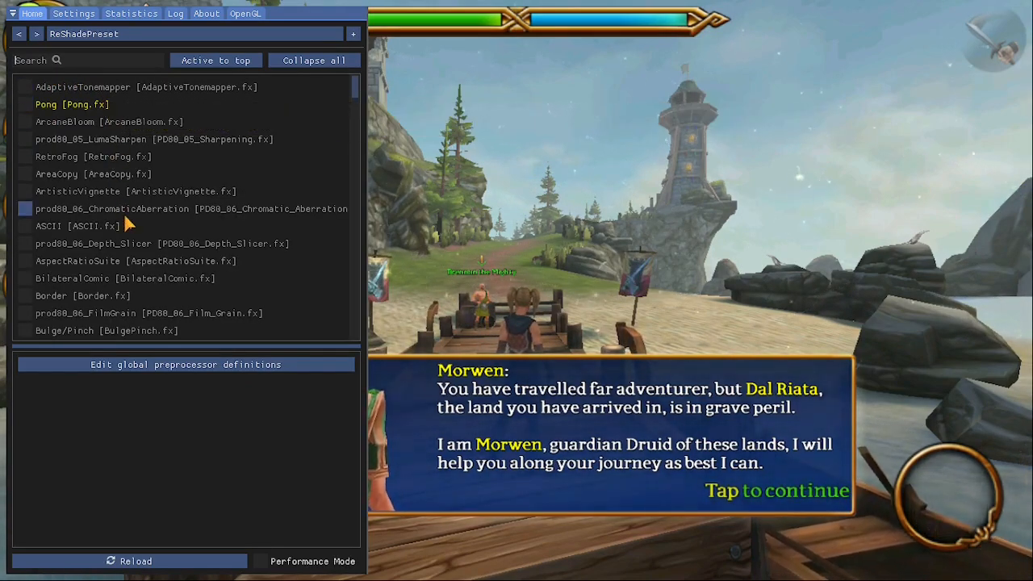
Search 'no', enable the Nostalgia effect, and advance the game's dialogue
type("no")
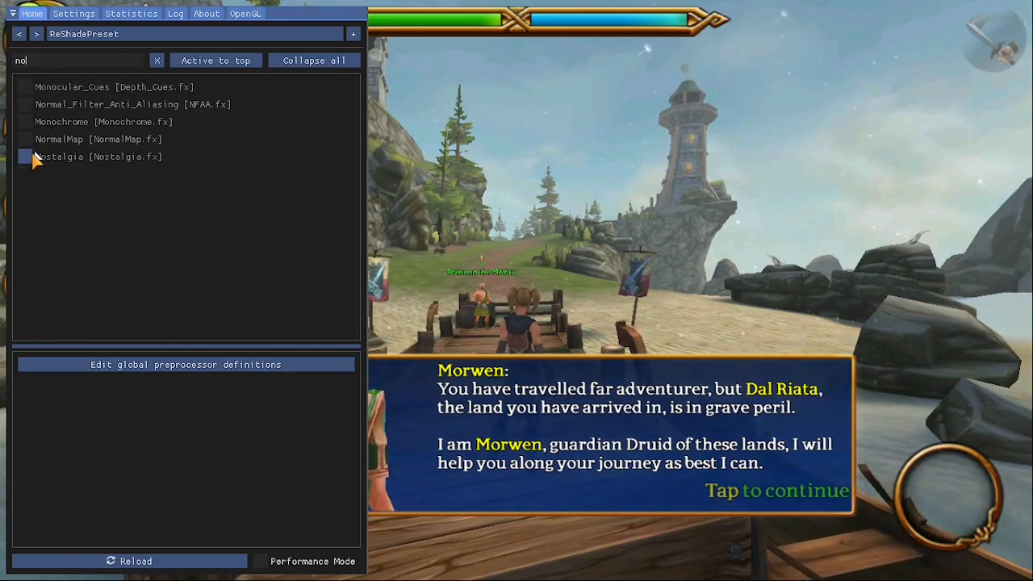
left_click(25, 156)
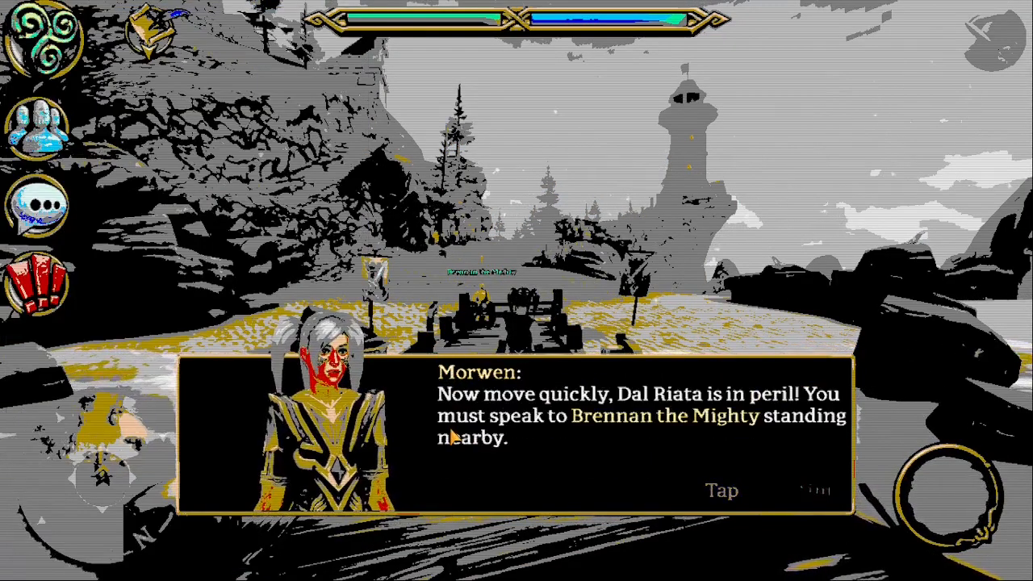
left_click(720, 490)
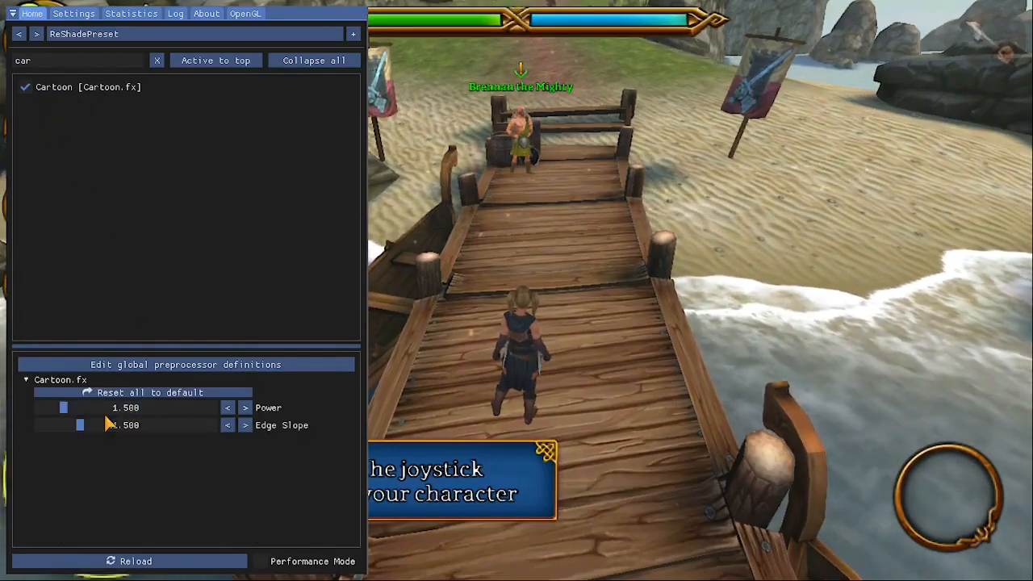
Set Cartoon Power to 10, toggle ASCII on and off, then search 'lin'
left_click_drag(63, 408, 209, 407)
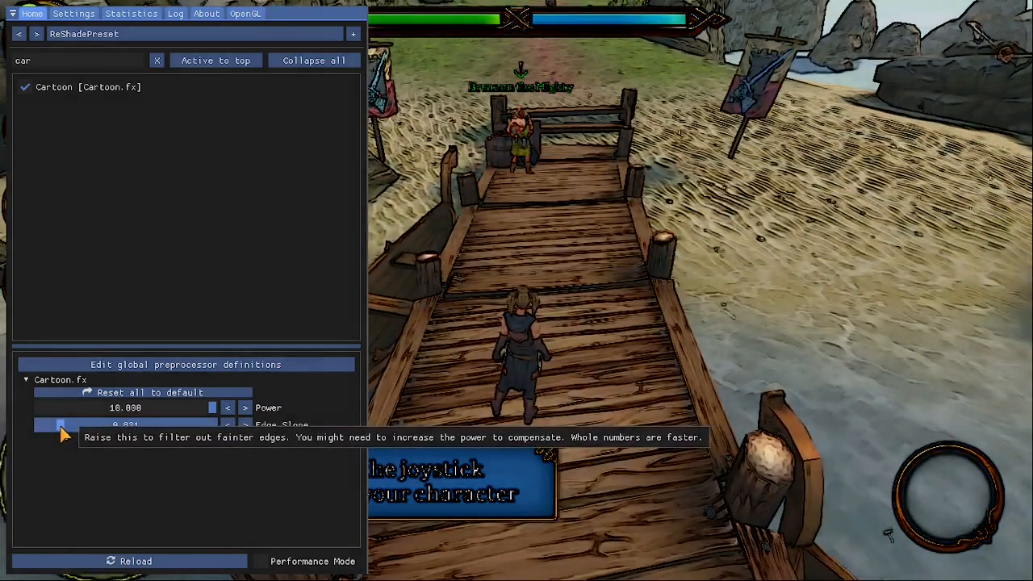
left_click(25, 87)
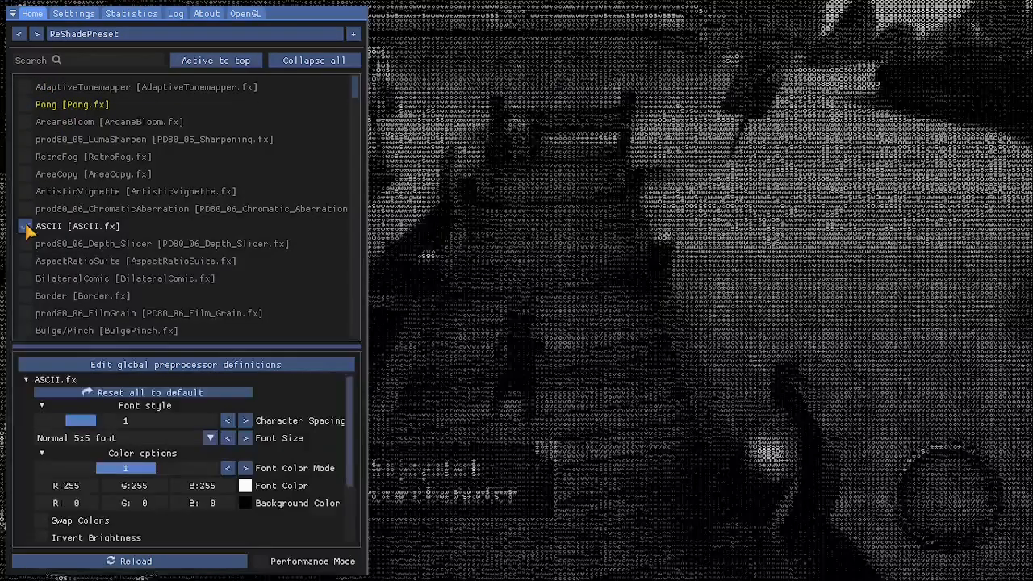
left_click(25, 226)
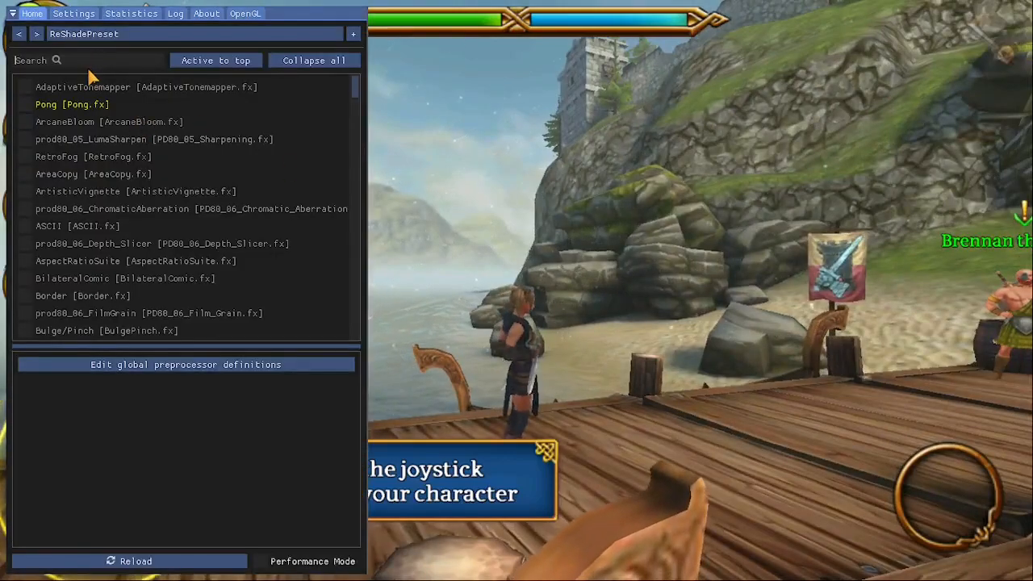
type("lin")
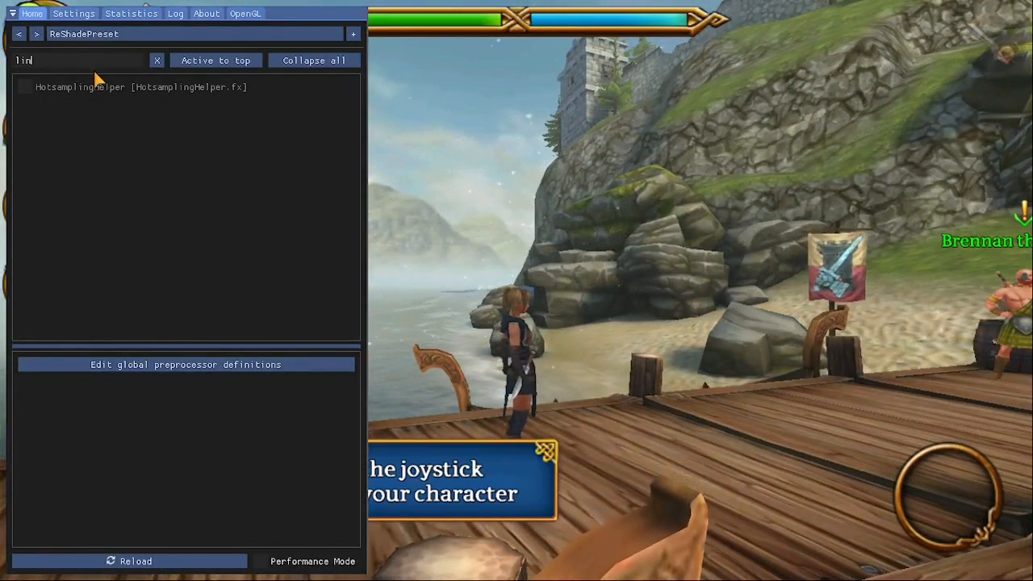